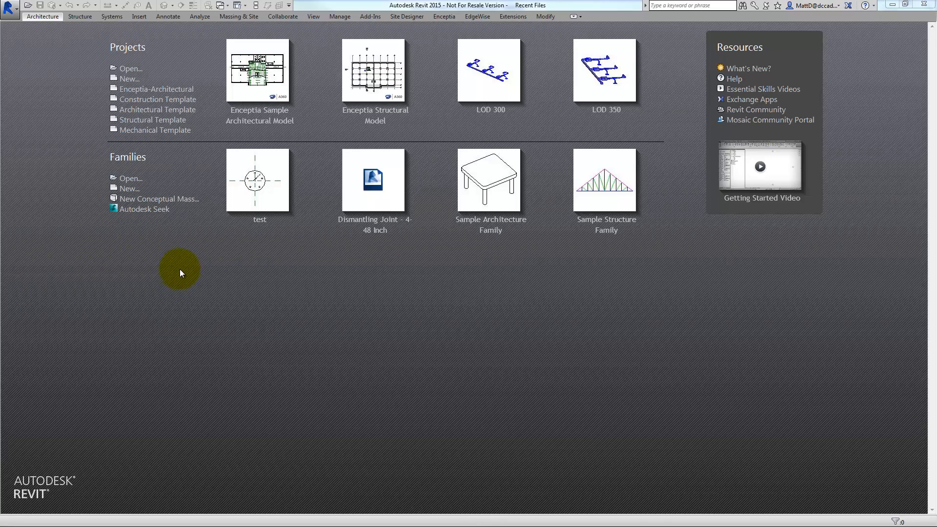
pyautogui.moveTo(129, 78)
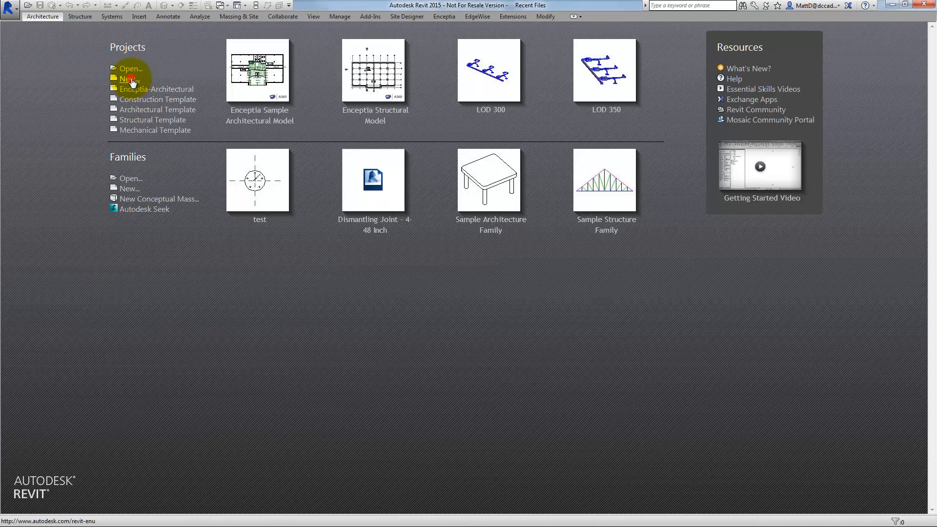
# - Start a new project from the Recent Files start page
pyautogui.click(129, 78)
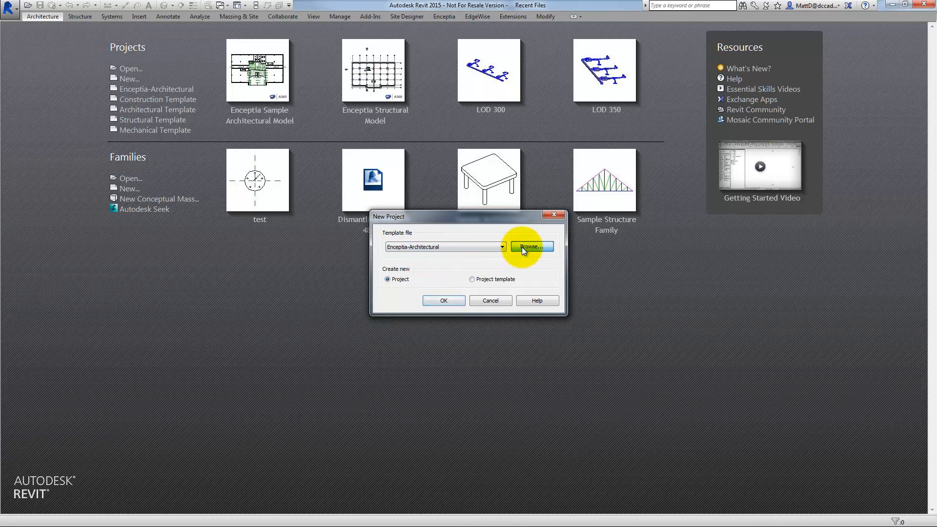
pyautogui.moveTo(466, 262)
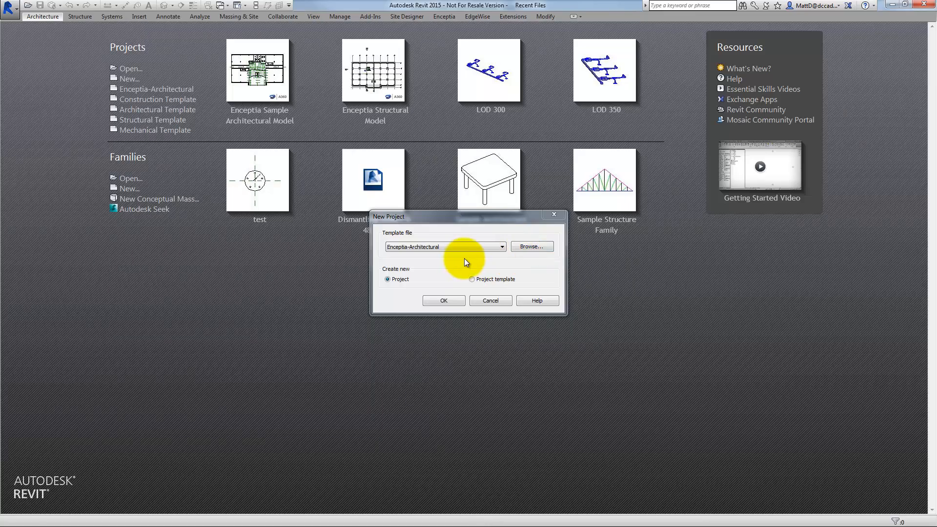
# - Browse to Libraries > US Imperial and choose Systems-Default.rte as the template file
pyautogui.click(531, 246)
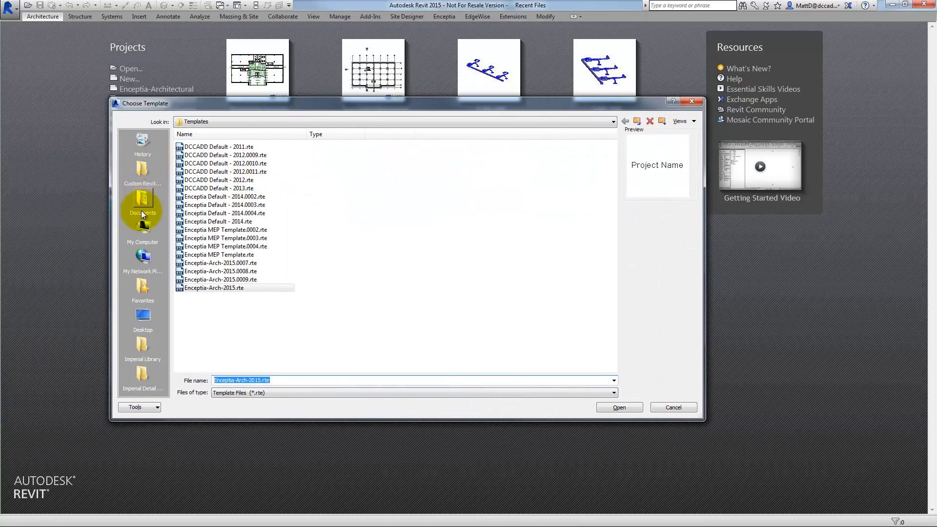
pyautogui.click(143, 345)
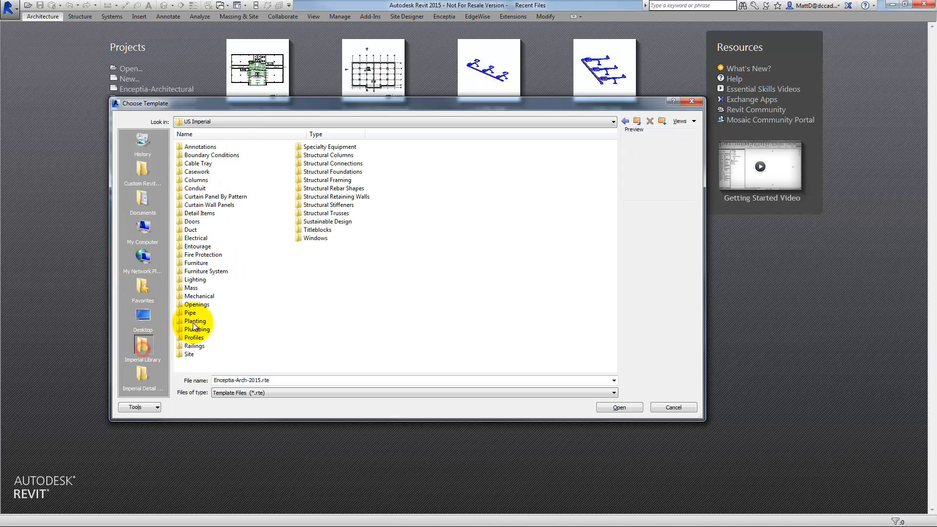
pyautogui.click(638, 122)
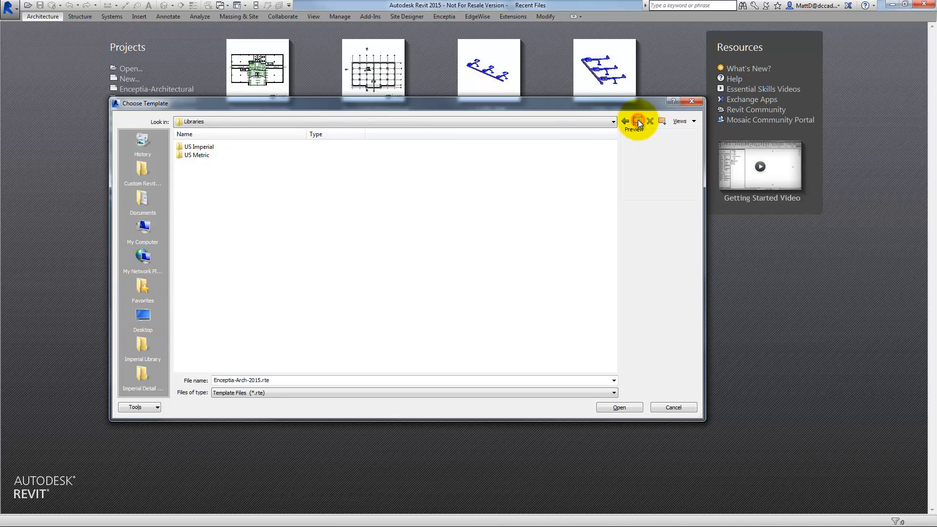
pyautogui.click(637, 121)
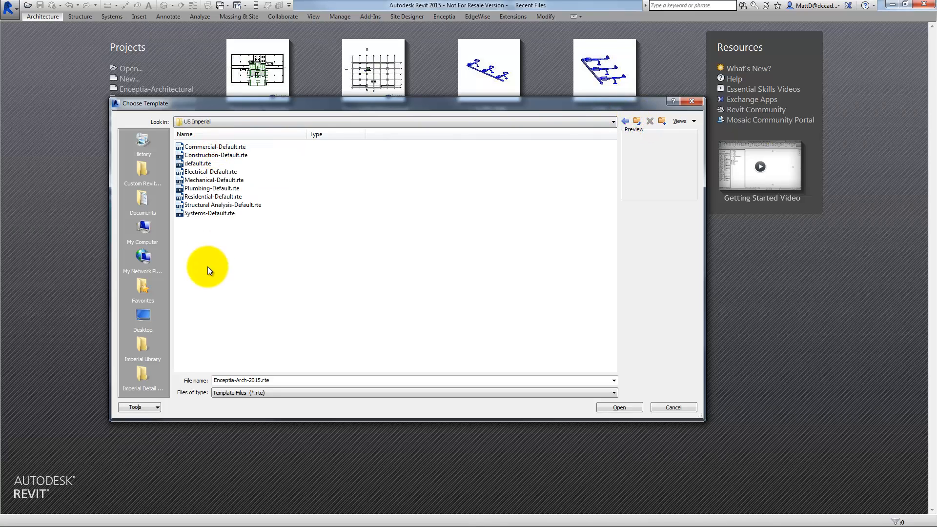
pyautogui.click(211, 214)
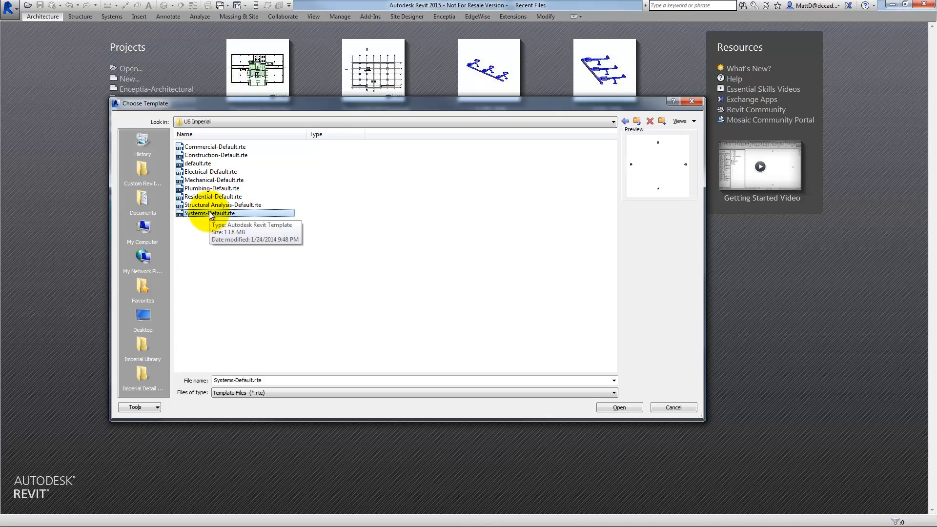
pyautogui.moveTo(209, 172)
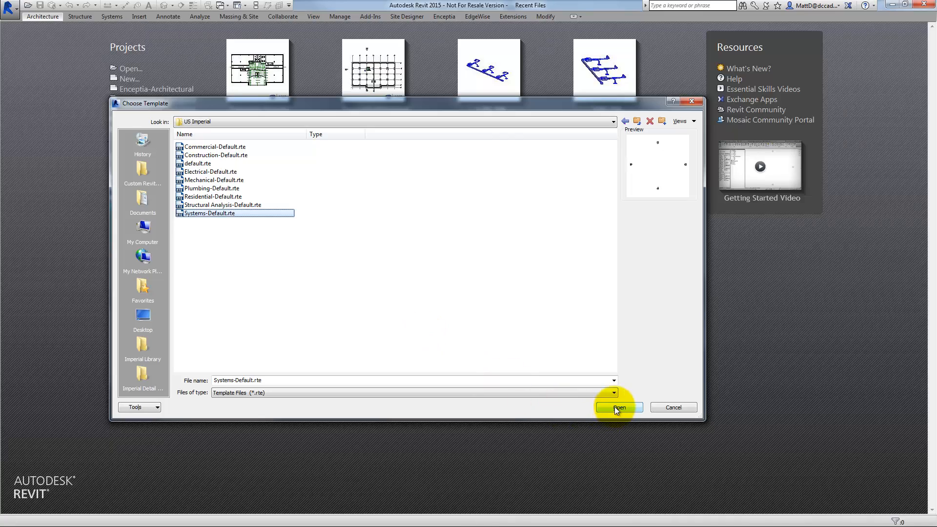
pyautogui.click(618, 407)
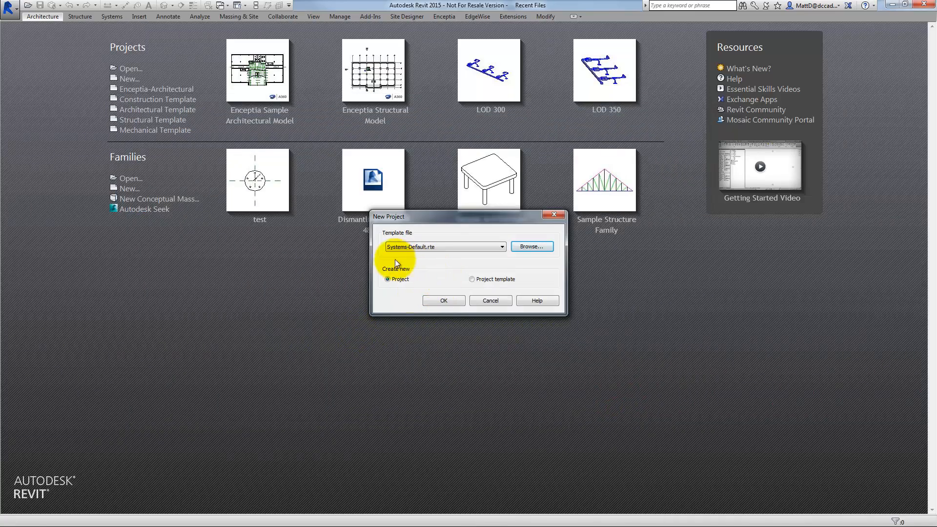
pyautogui.moveTo(443, 285)
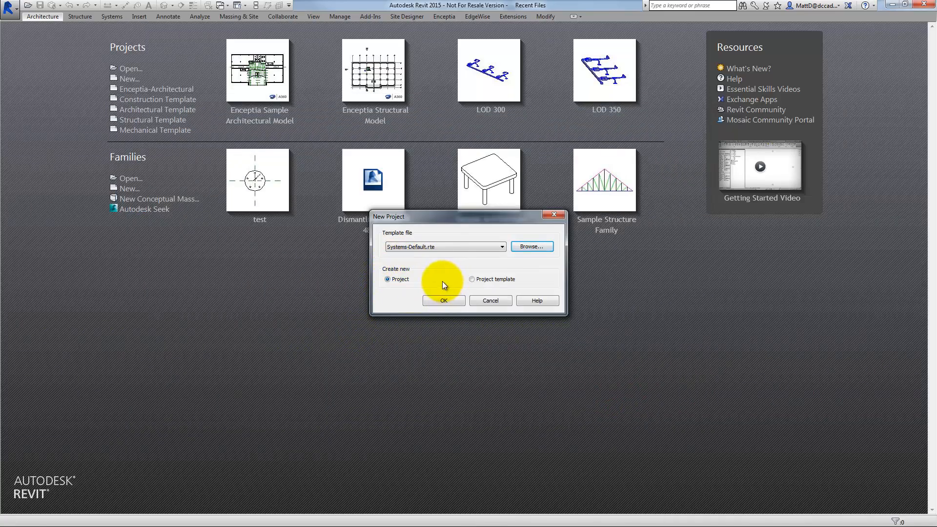
pyautogui.moveTo(468, 285)
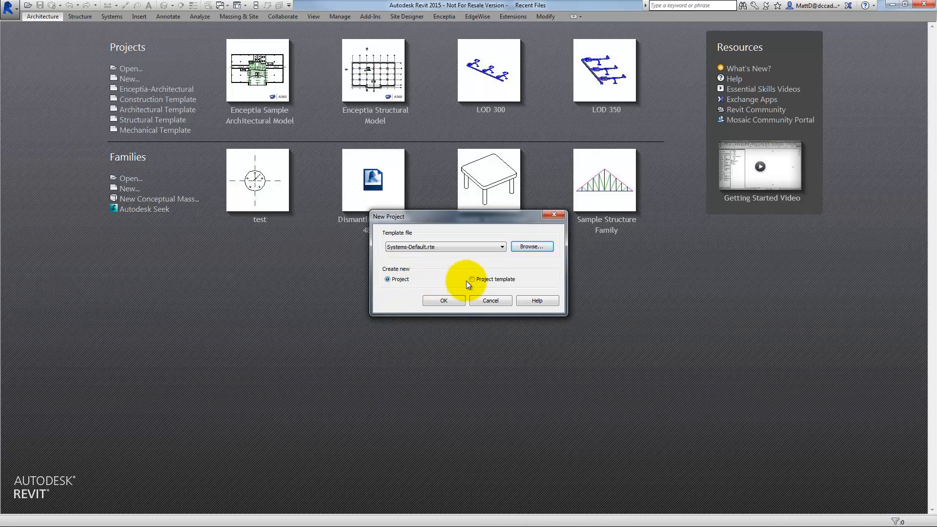
# - Create a new project template from Systems-Default.rte
pyautogui.click(471, 280)
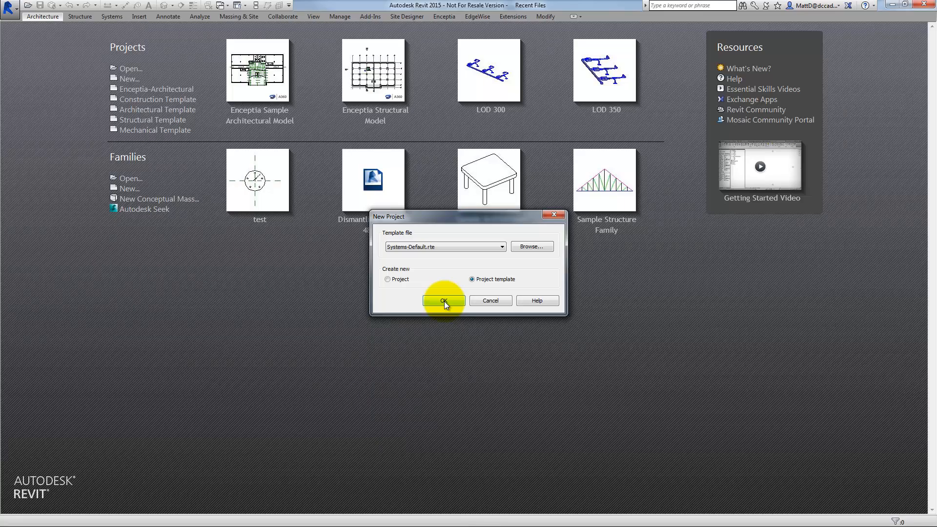
pyautogui.click(443, 301)
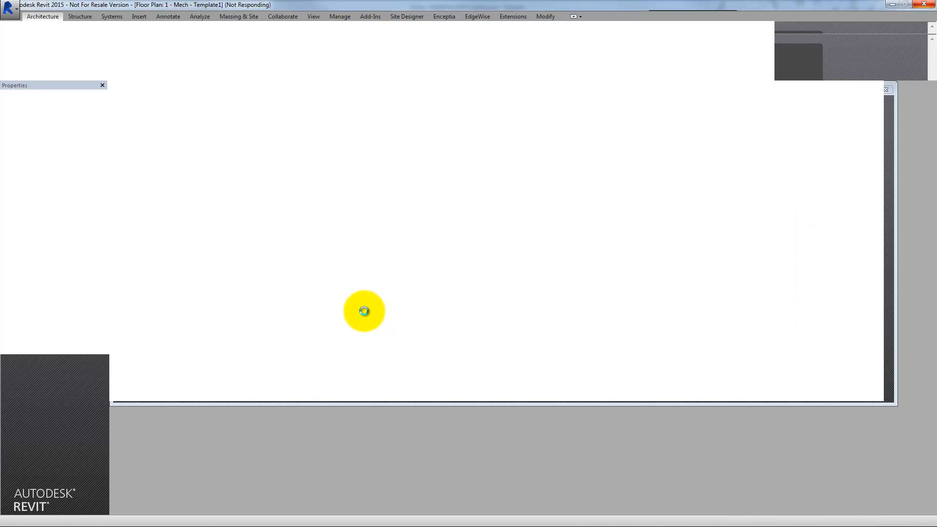
pyautogui.moveTo(385, 340)
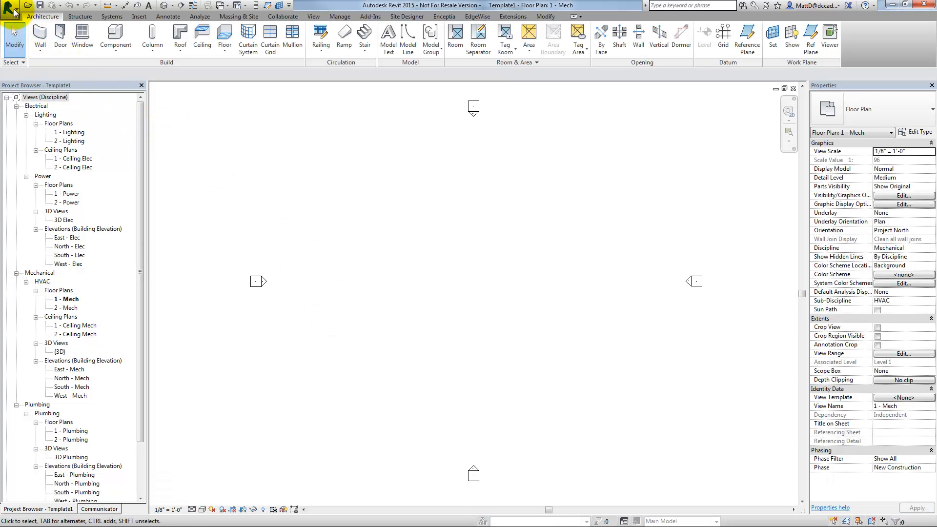
# - Begin Save As > Template from the Application menu for Template1
pyautogui.click(13, 13)
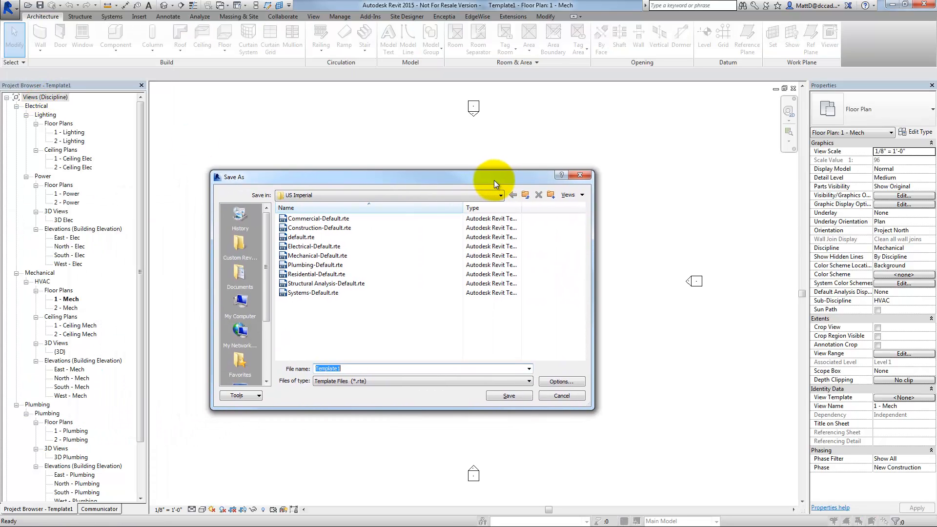
# - Save the template as Example MEP Template.rte in Video Productions > Revit Templates
pyautogui.click(485, 195)
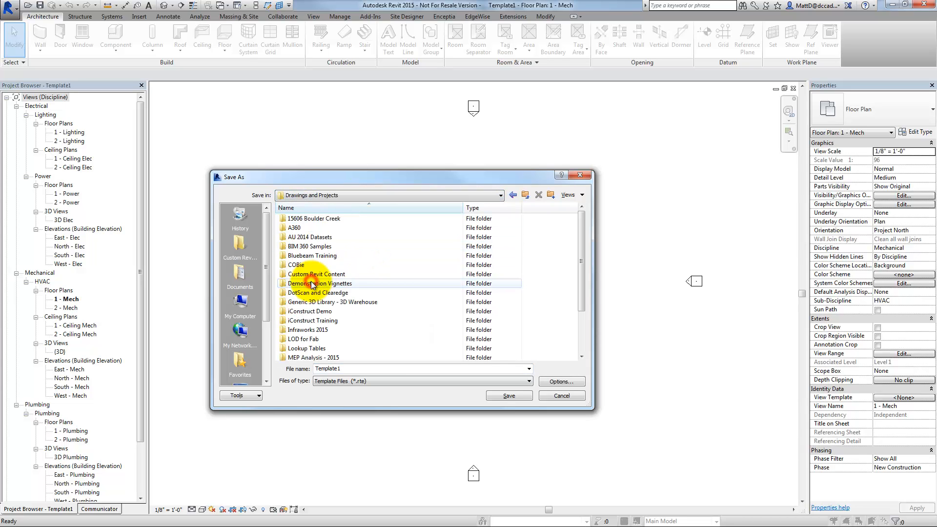
pyautogui.scroll(-3)
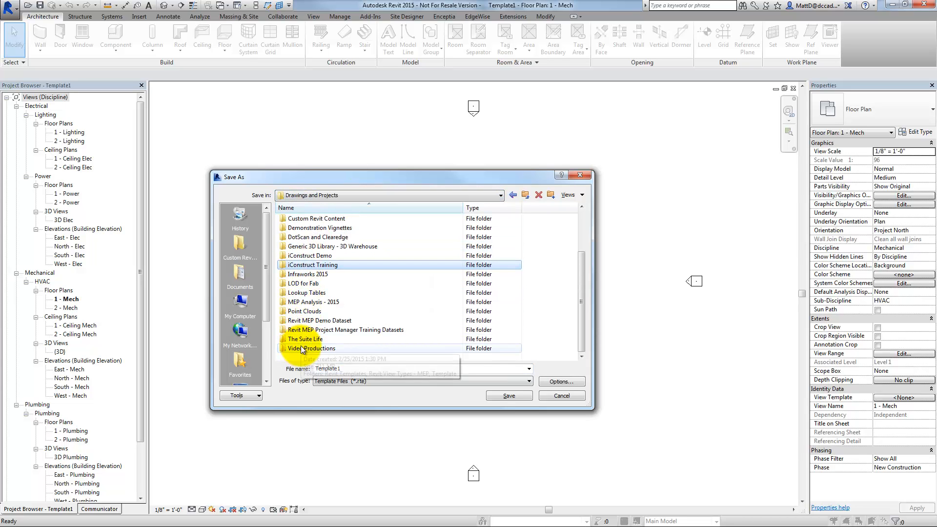
pyautogui.doubleClick(312, 348)
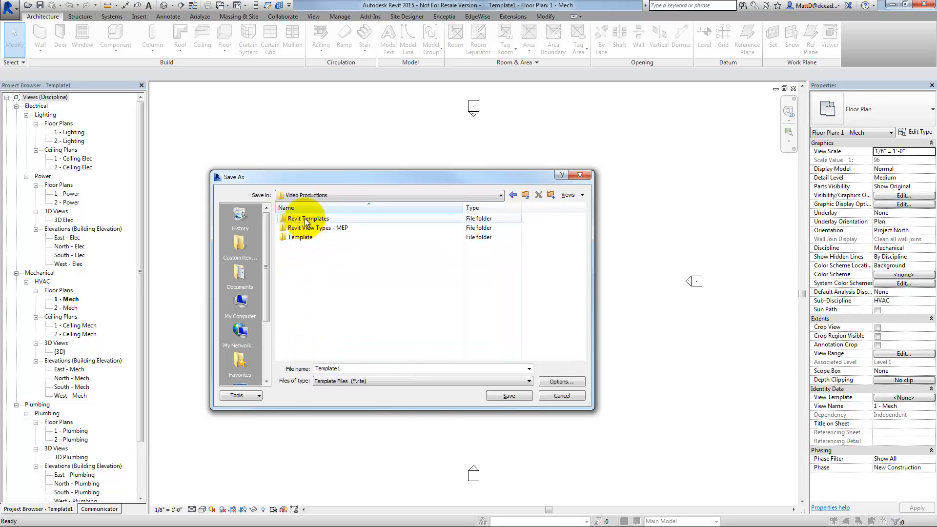
pyautogui.doubleClick(308, 217)
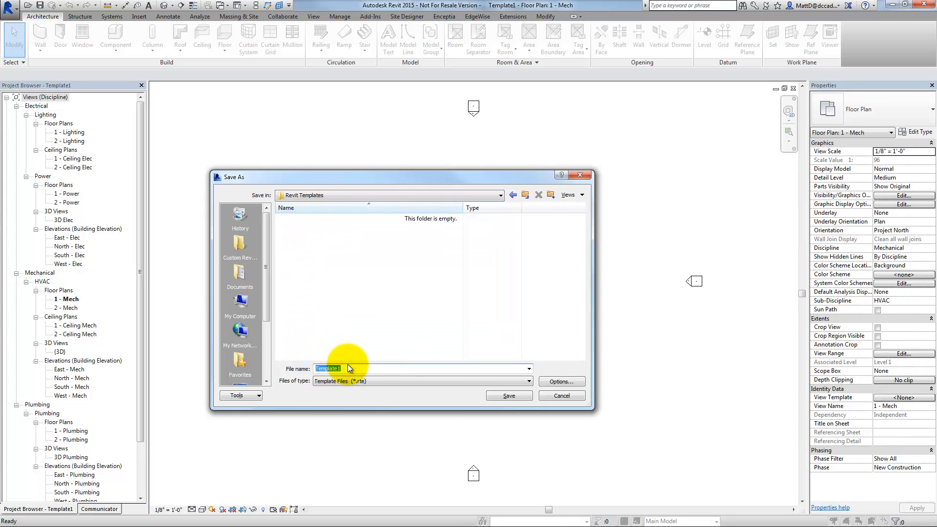
pyautogui.write('Example')
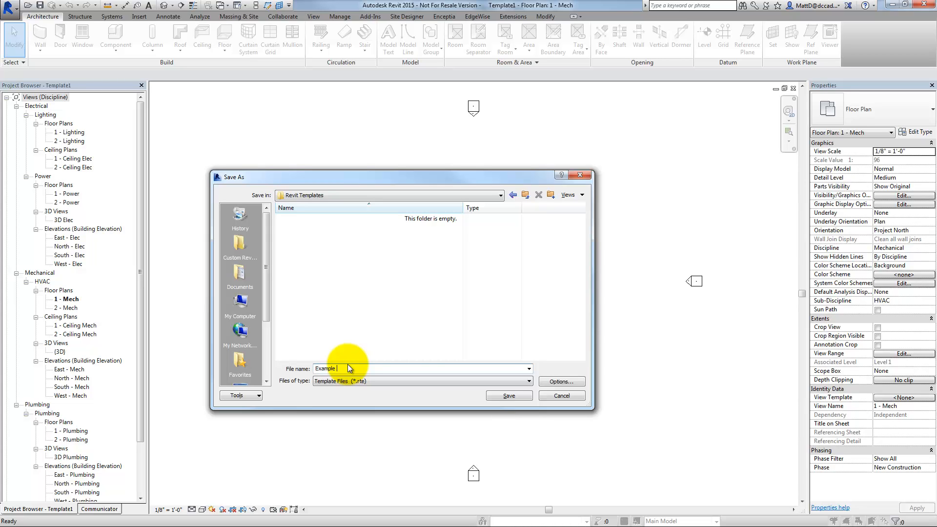
pyautogui.write('MEP')
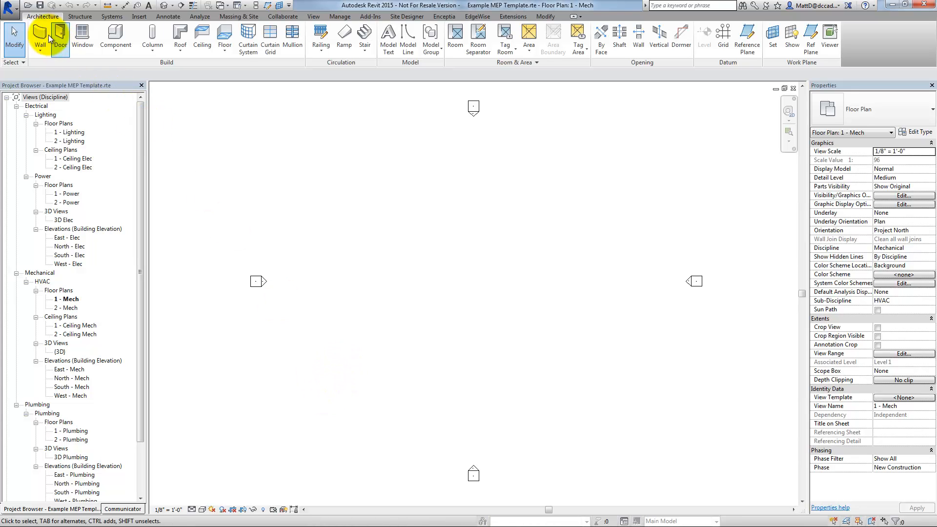
# - Close the Example MEP Template file and bring up the Options dialog
pyautogui.click(11, 7)
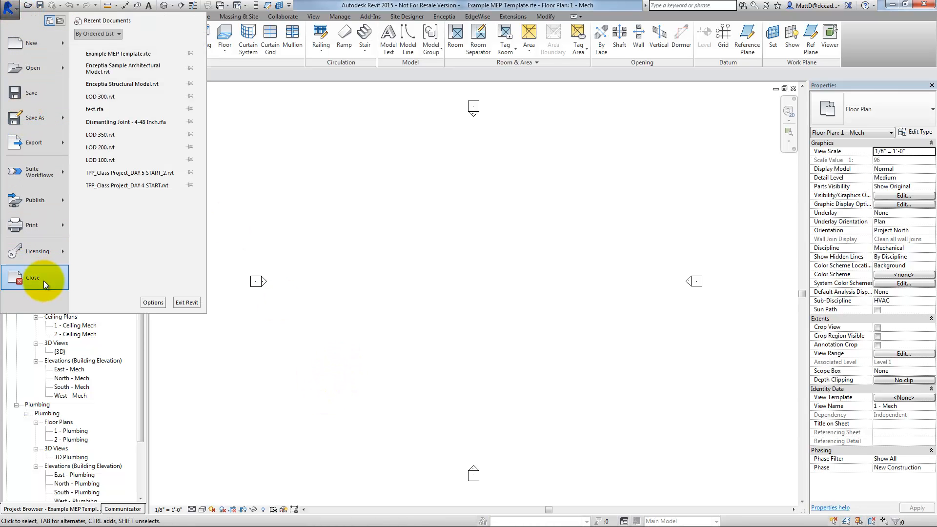
pyautogui.click(354, 308)
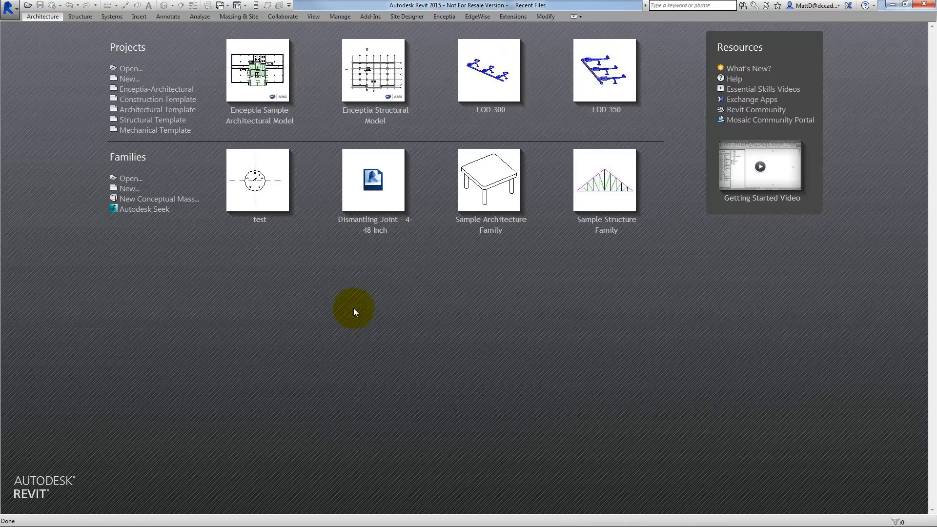
pyautogui.moveTo(130, 68)
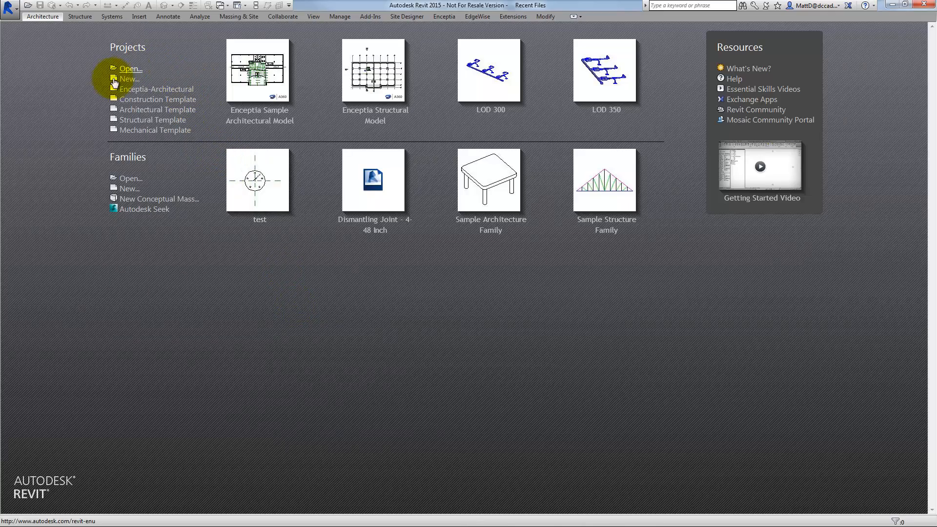
pyautogui.moveTo(148, 114)
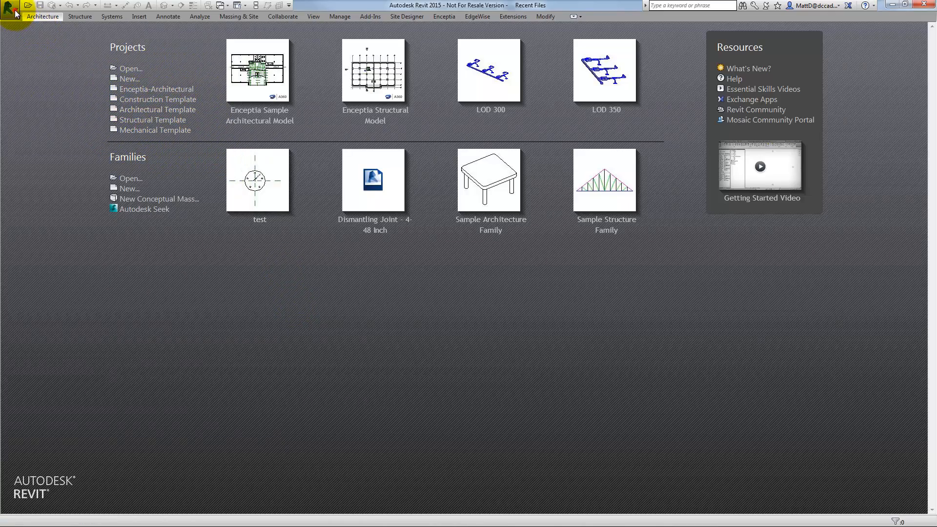
pyautogui.click(9, 6)
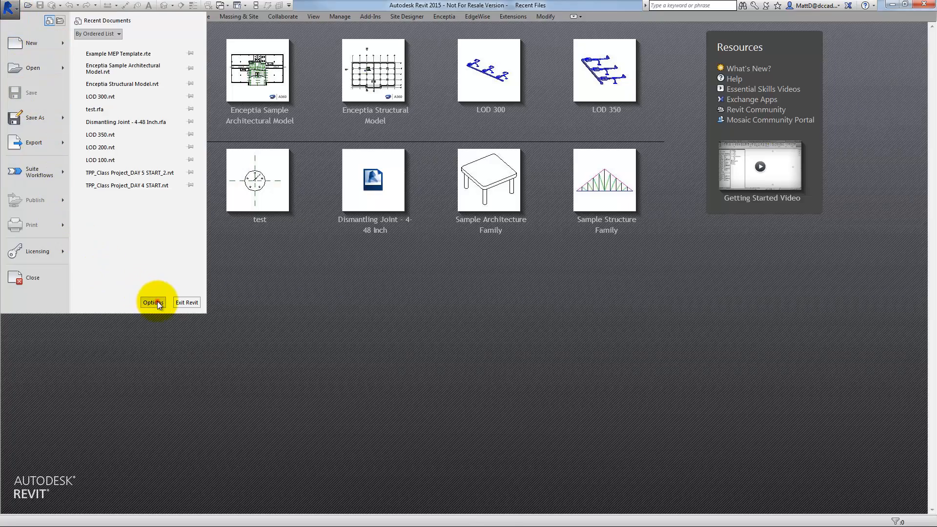
pyautogui.click(153, 301)
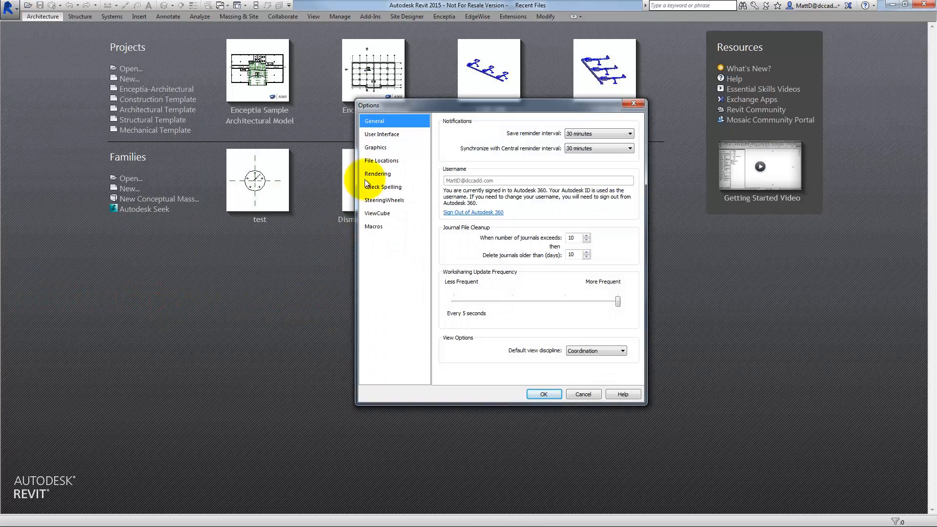
# - In File Locations, add Example MEP Template.rte to the project template list
pyautogui.click(381, 160)
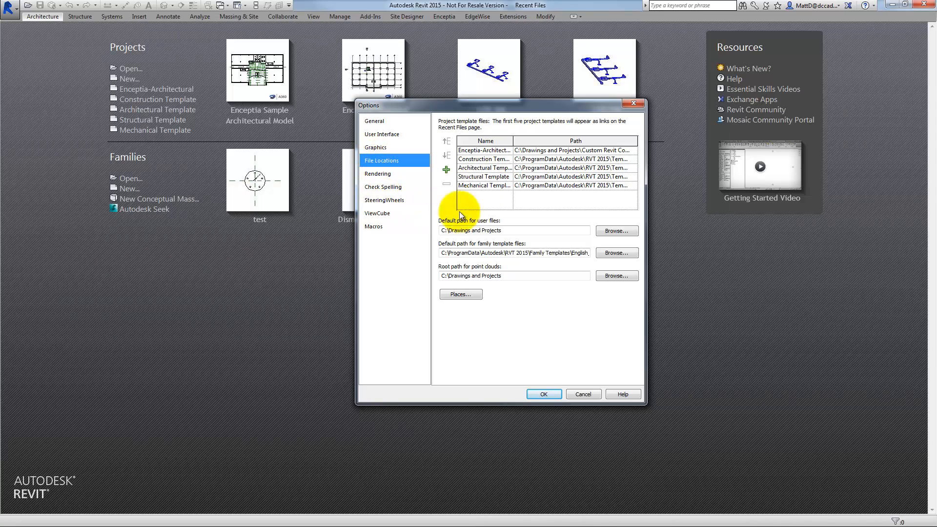
pyautogui.moveTo(469, 178)
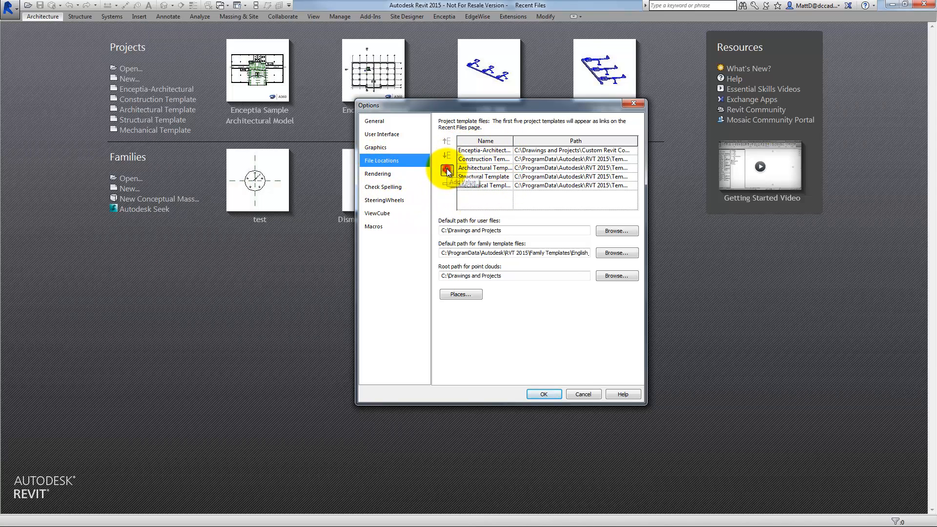
pyautogui.click(448, 170)
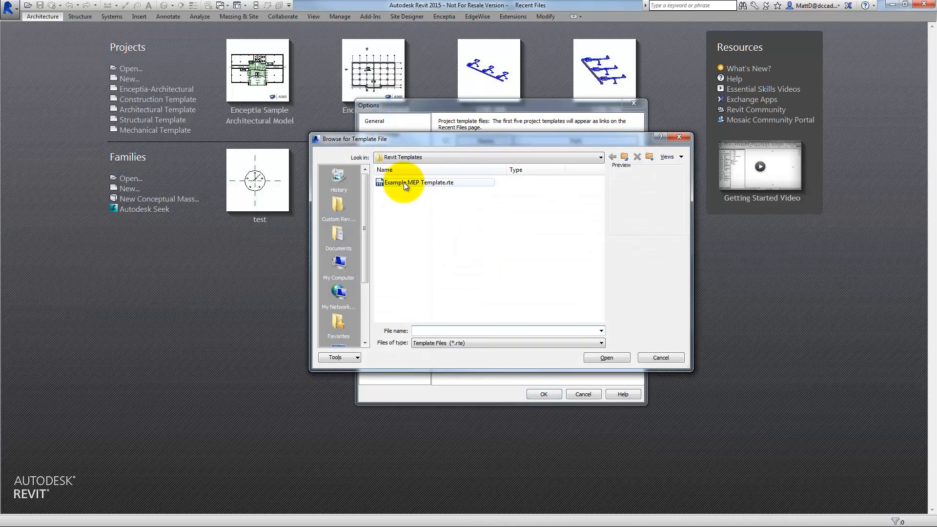
pyautogui.click(605, 357)
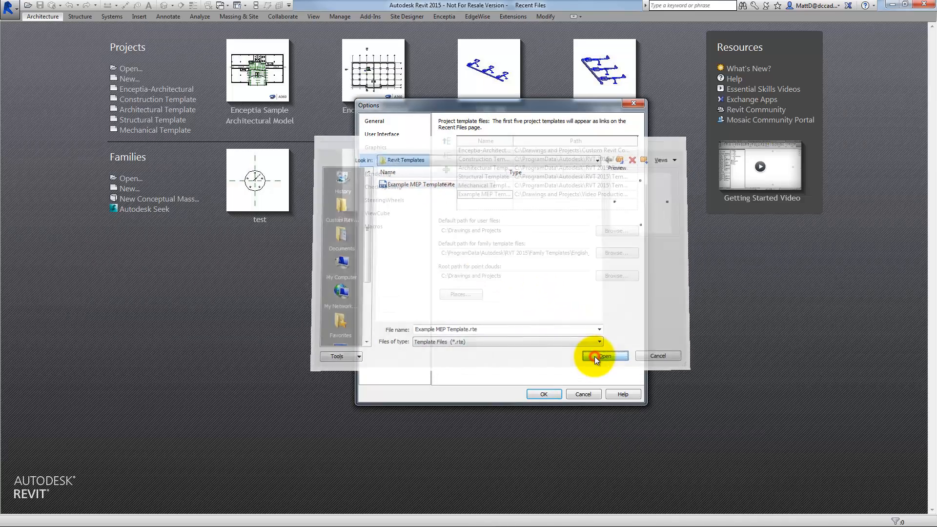
pyautogui.click(605, 356)
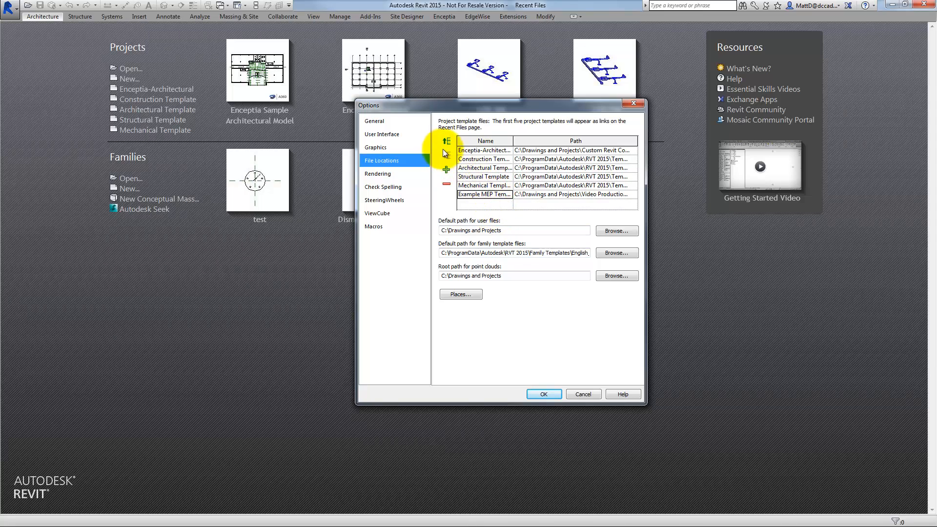
# - Move the MEP template to the top of the list as Standard MEP Template and apply
pyautogui.click(446, 142)
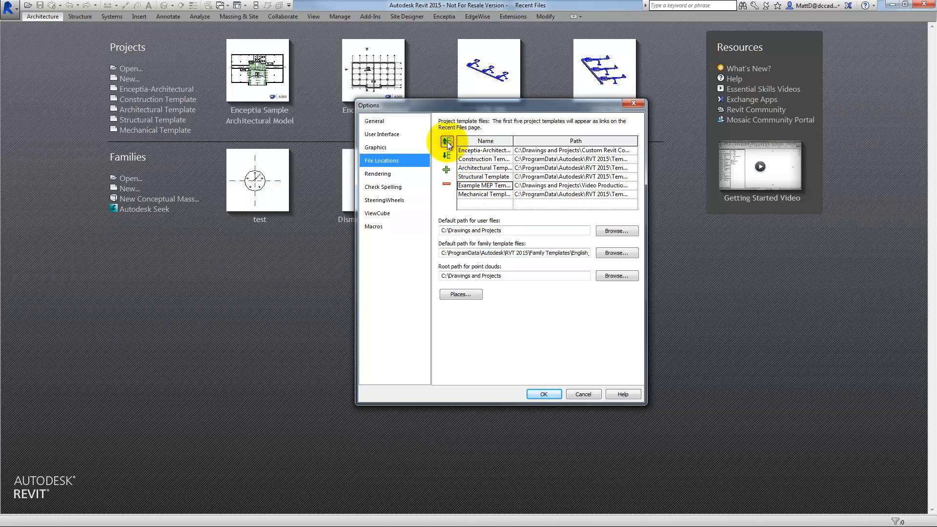
pyautogui.click(447, 143)
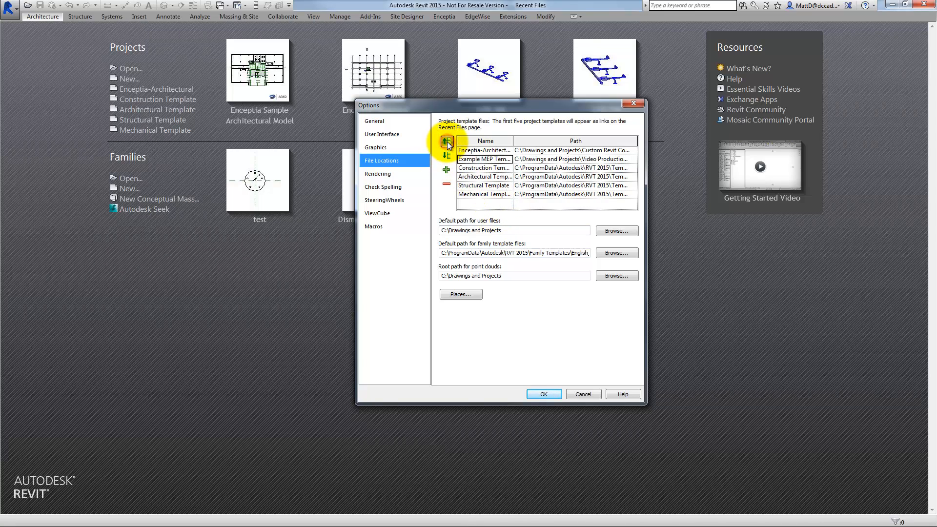
pyautogui.click(446, 143)
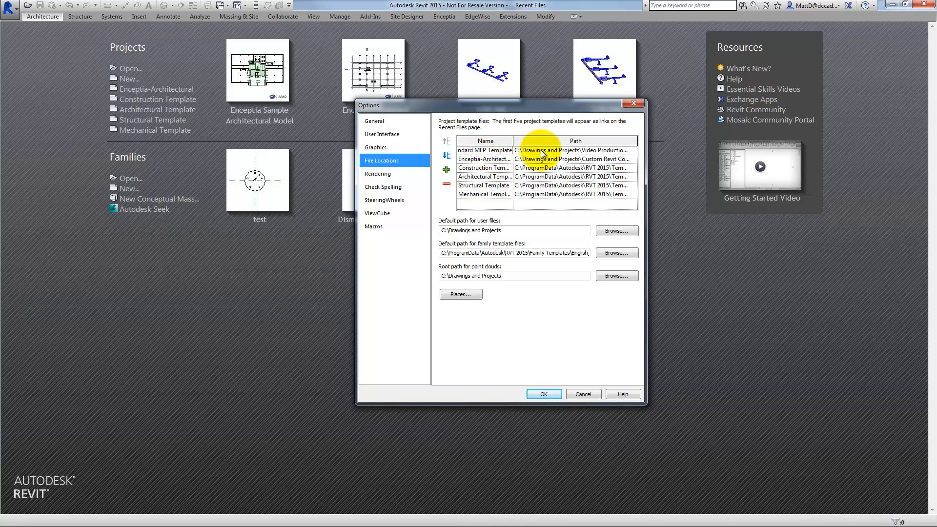
pyautogui.moveTo(555, 311)
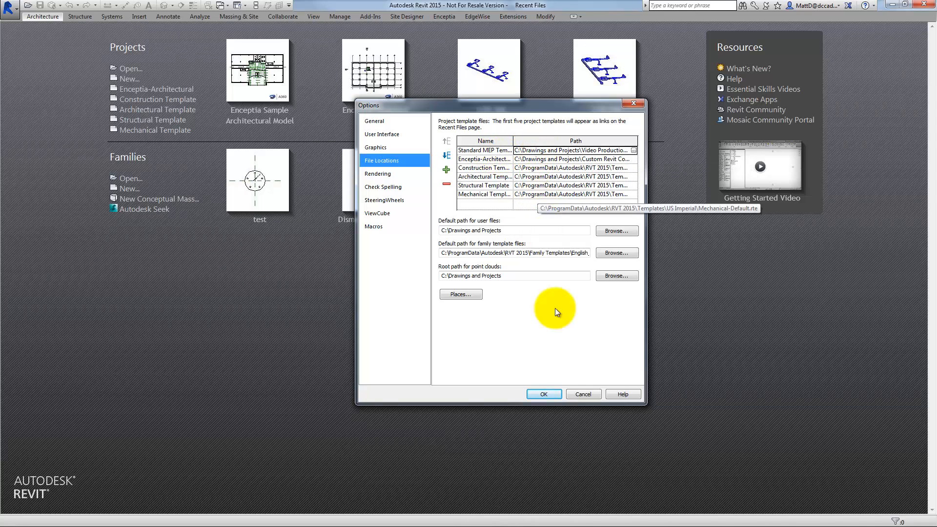
pyautogui.click(543, 394)
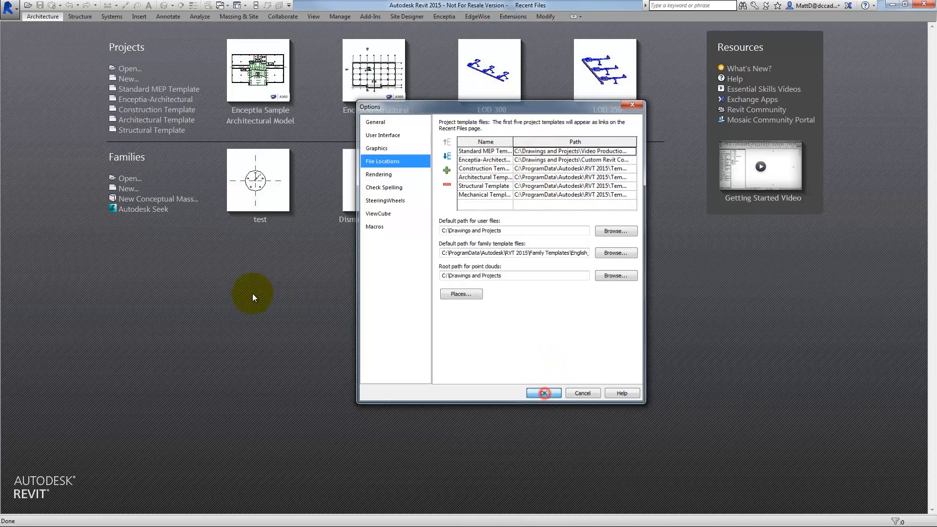
# - Create a new project using the Standard MEP Template
pyautogui.click(542, 392)
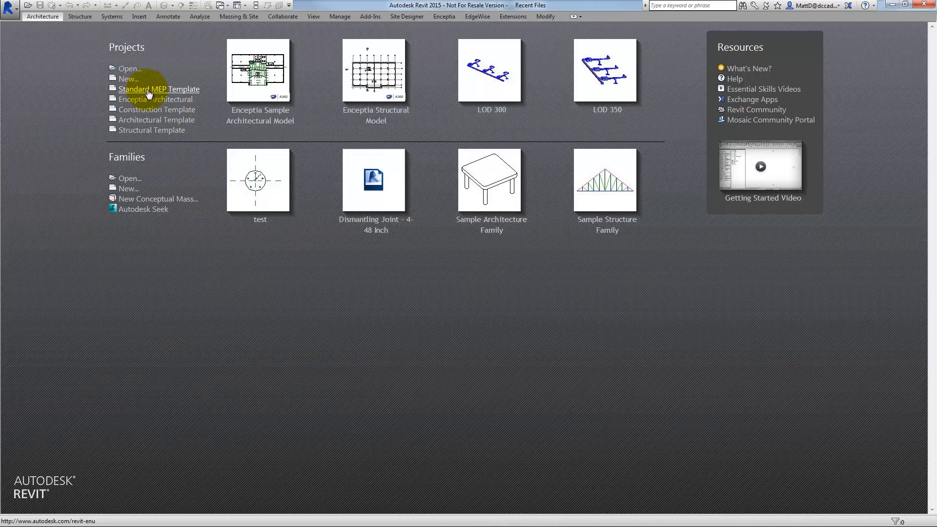
pyautogui.moveTo(12, 12)
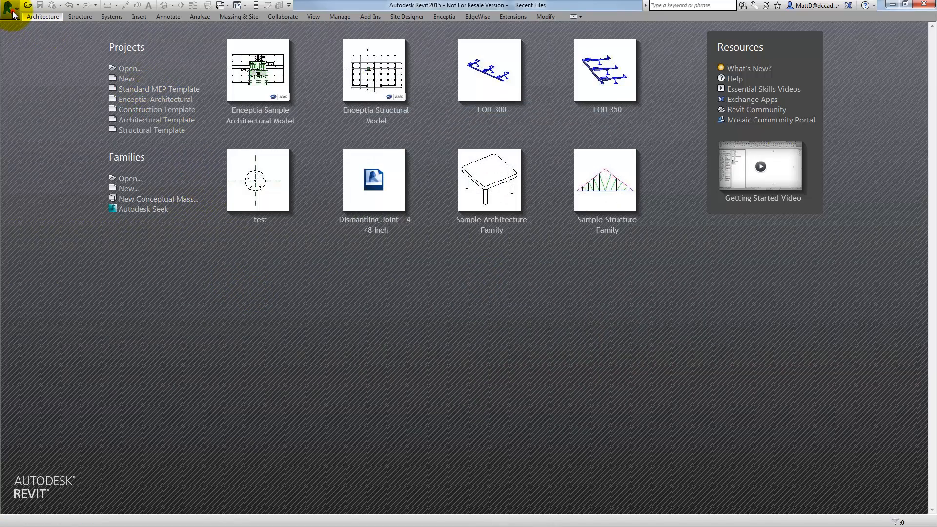
pyautogui.click(10, 6)
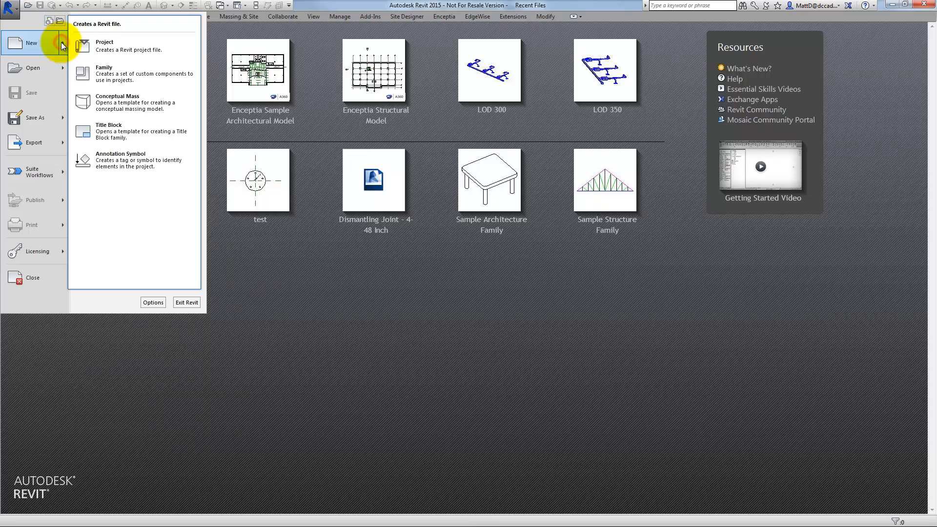
pyautogui.click(105, 46)
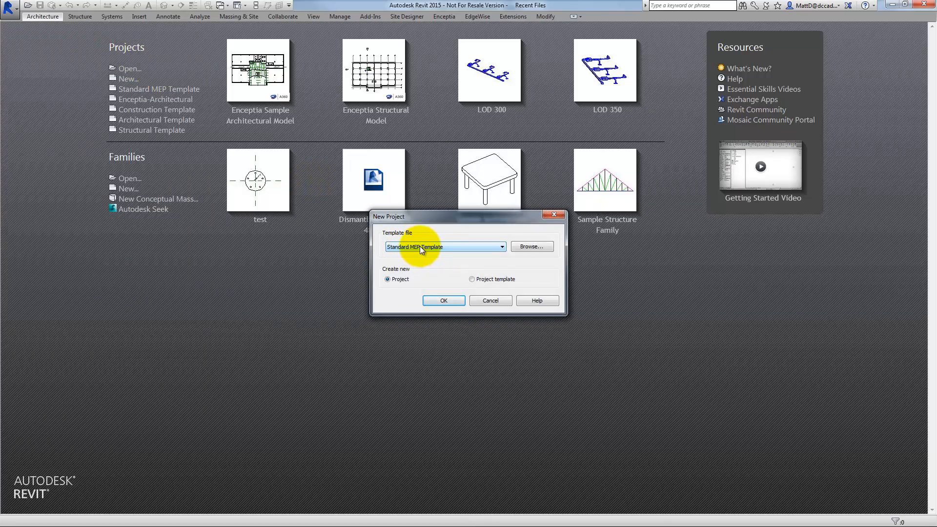
pyautogui.click(489, 300)
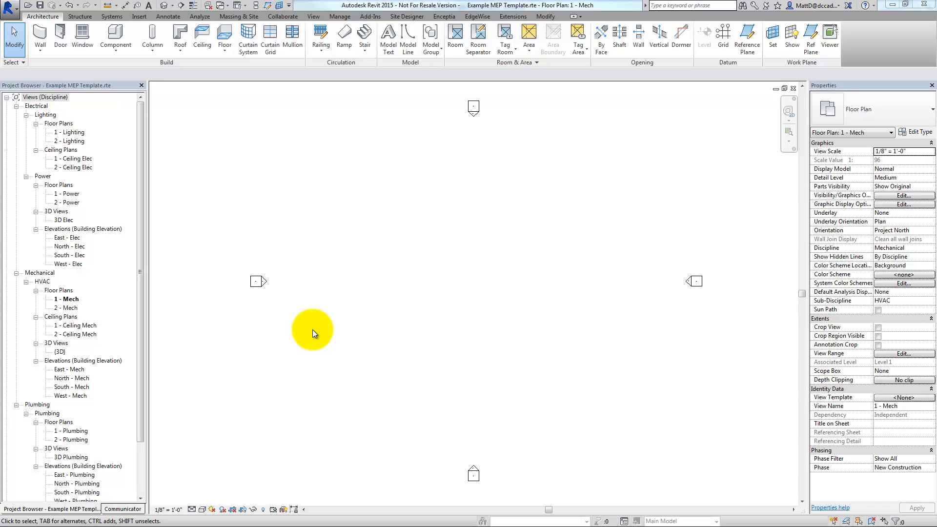
pyautogui.moveTo(319, 297)
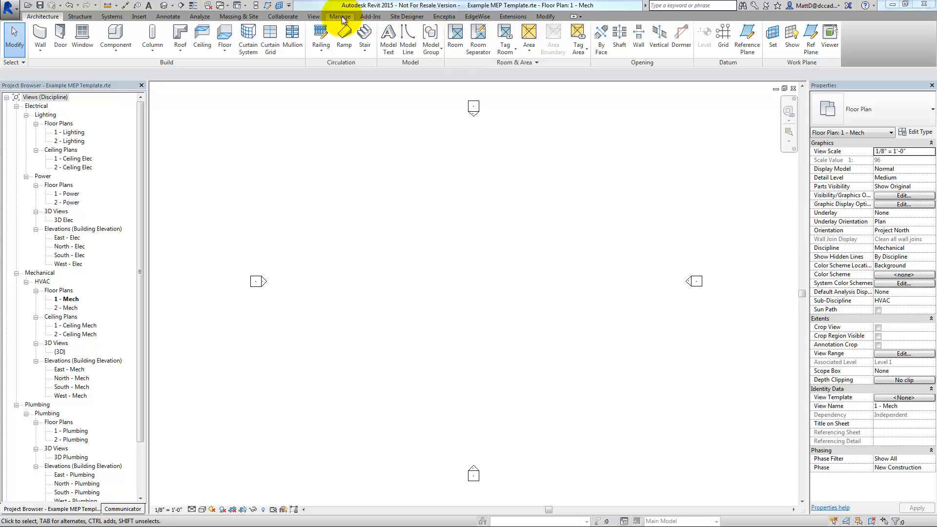
pyautogui.click(339, 17)
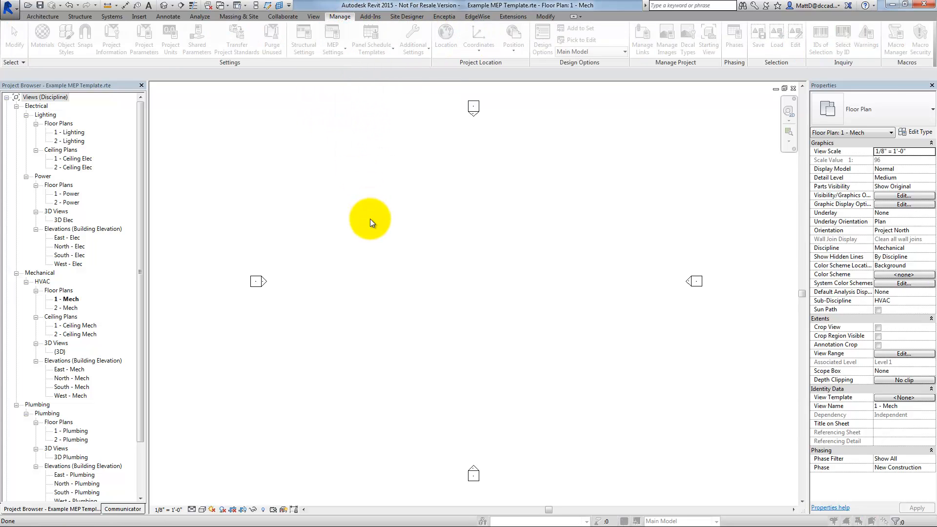
pyautogui.click(332, 37)
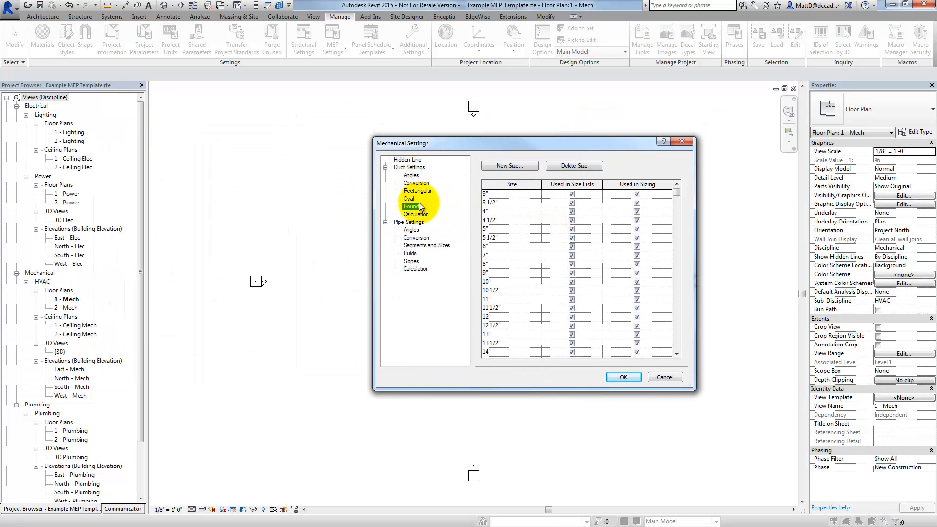
pyautogui.click(417, 190)
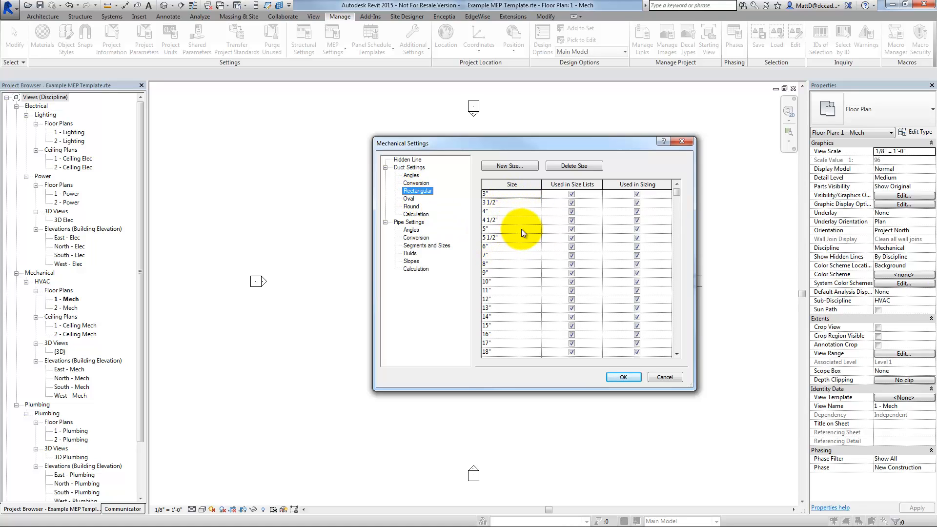
pyautogui.moveTo(614, 210)
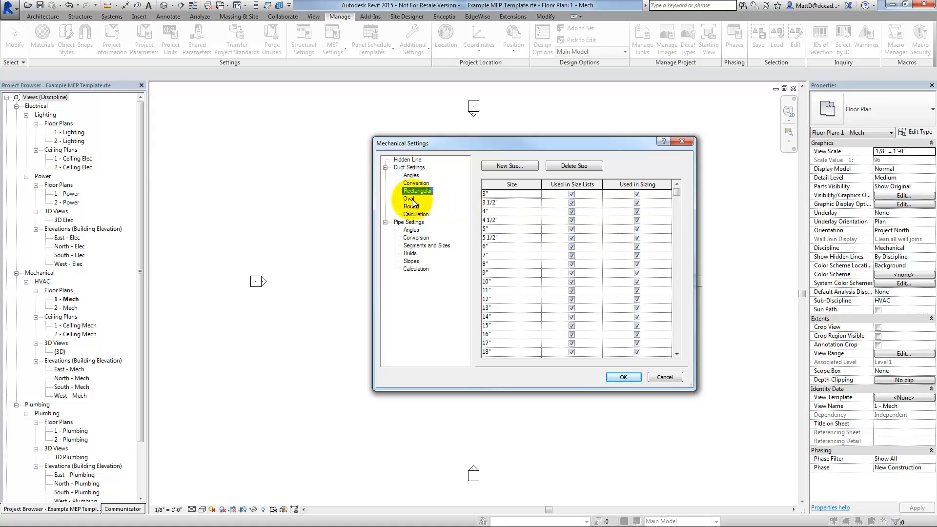
pyautogui.click(408, 198)
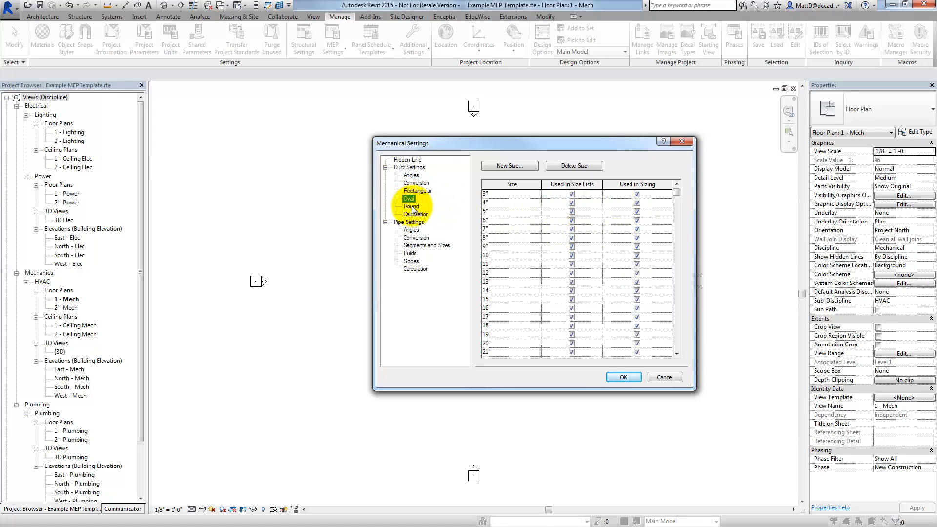
pyautogui.click(411, 206)
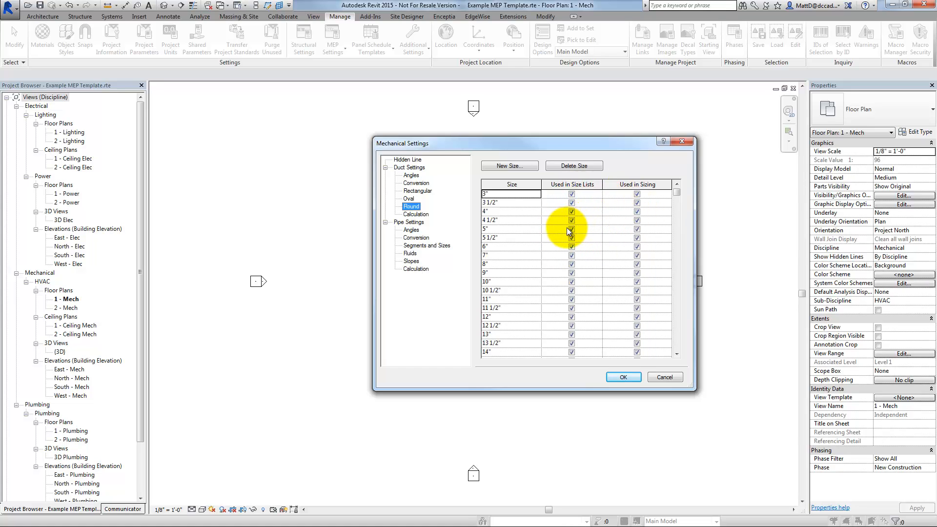
pyautogui.moveTo(637, 204)
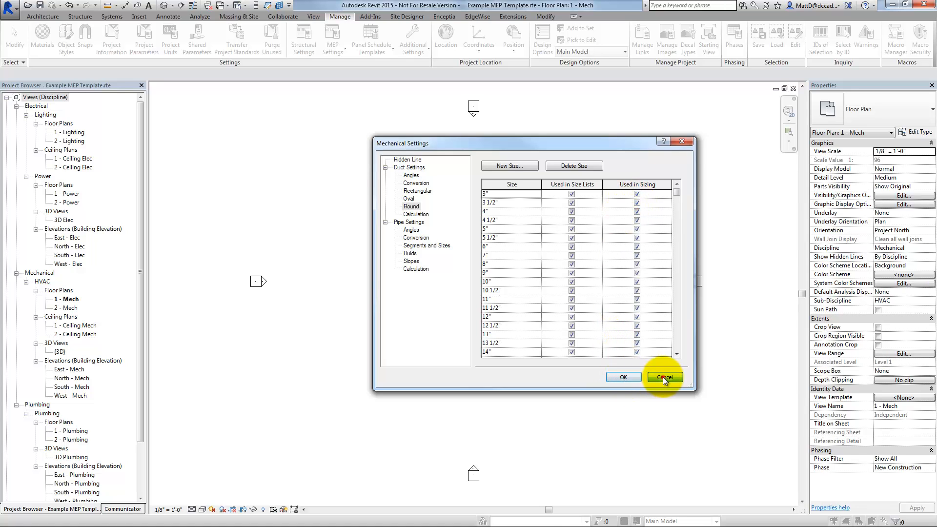
pyautogui.click(664, 377)
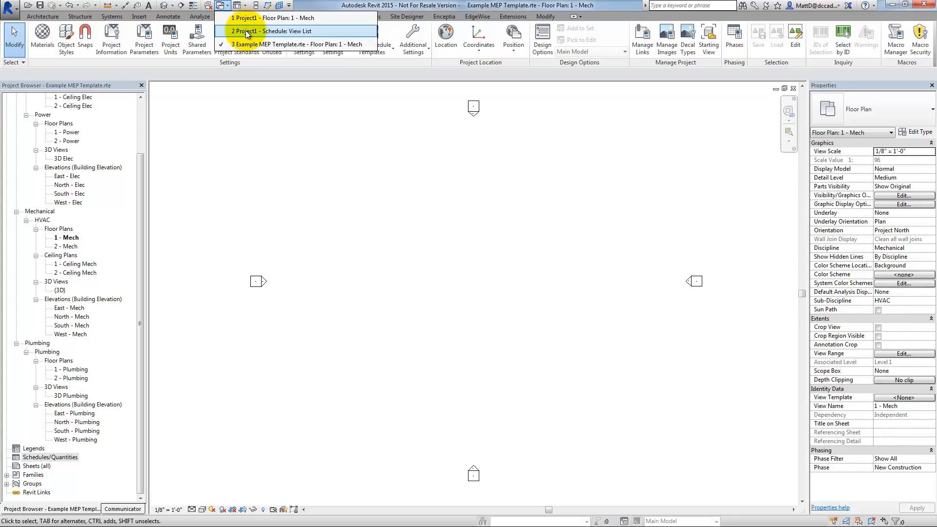
# - Review the round, rectangular and oval duct size lists in Mechanical Settings and close it
pyautogui.click(257, 17)
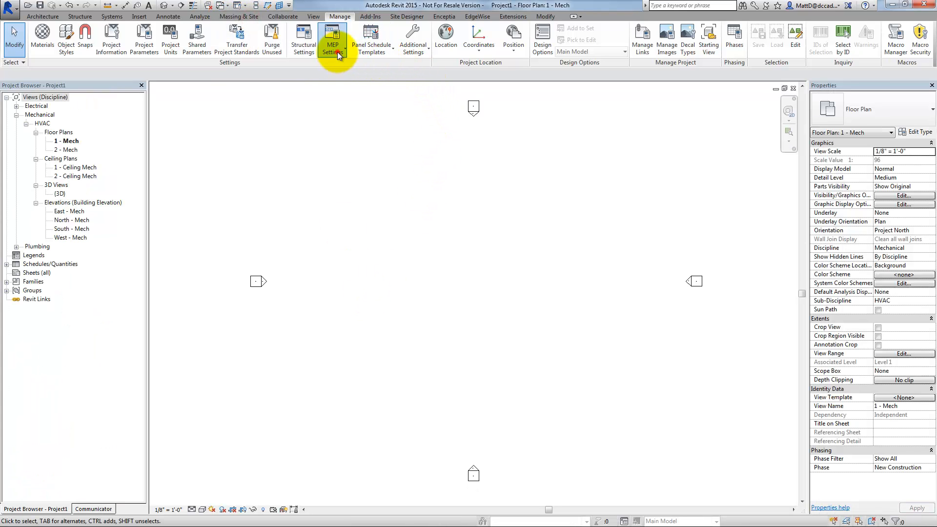
pyautogui.click(332, 39)
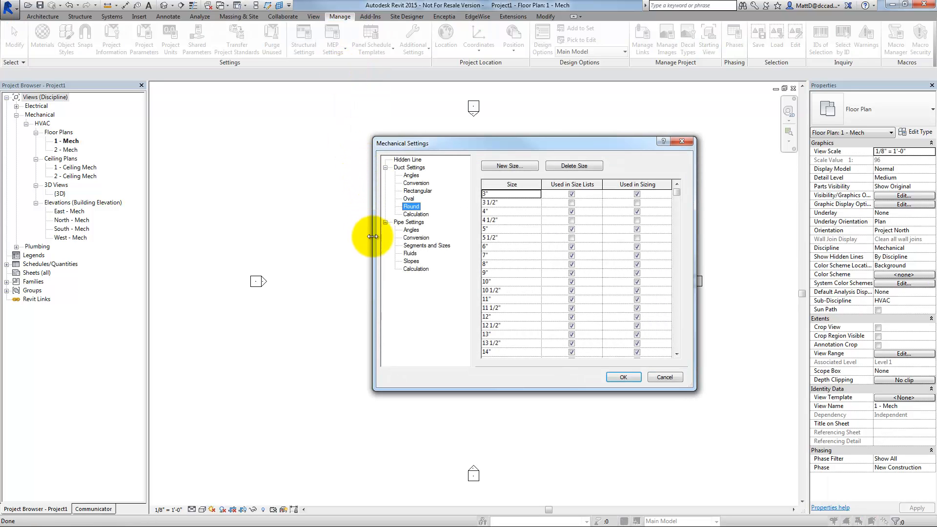
pyautogui.click(419, 190)
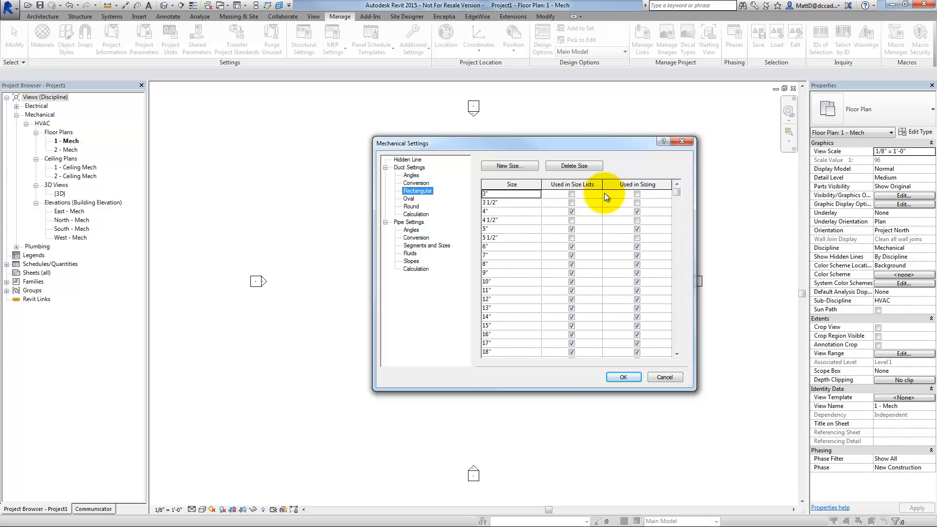
pyautogui.click(410, 198)
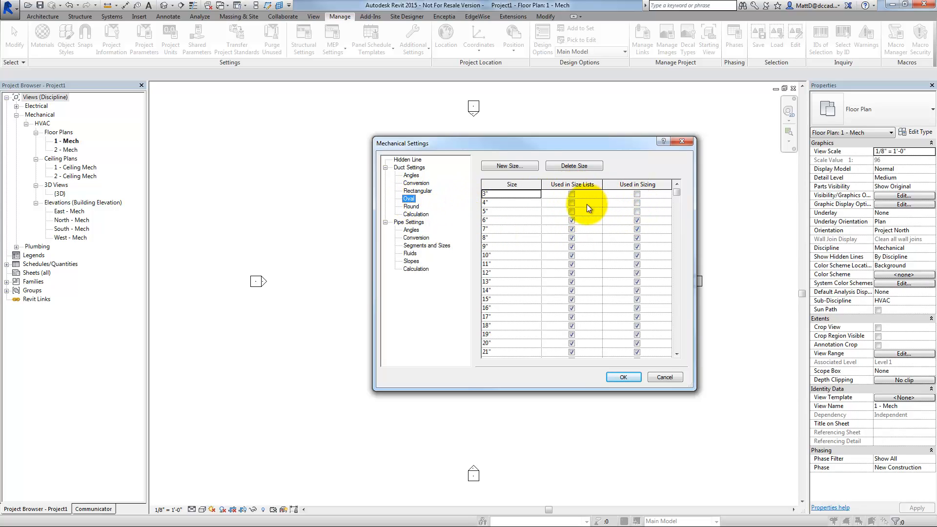
pyautogui.click(411, 206)
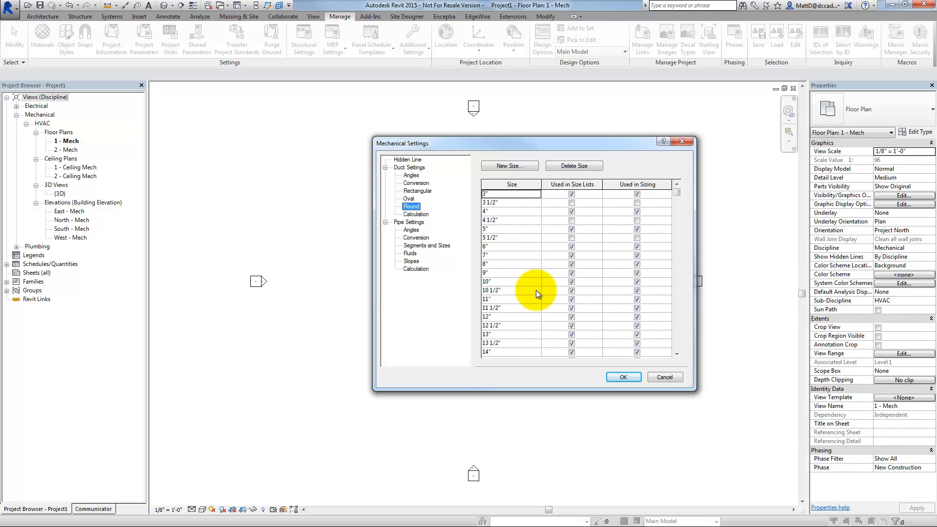
pyautogui.moveTo(590, 361)
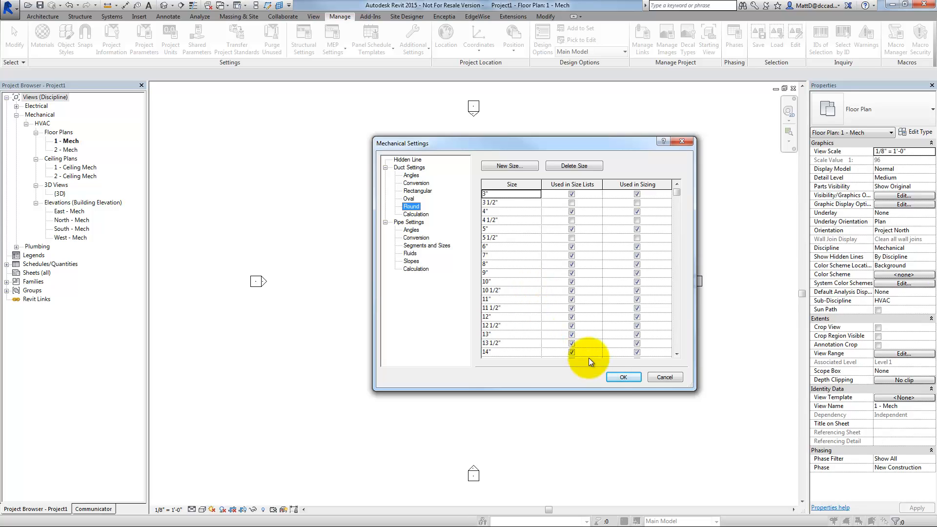
pyautogui.click(623, 376)
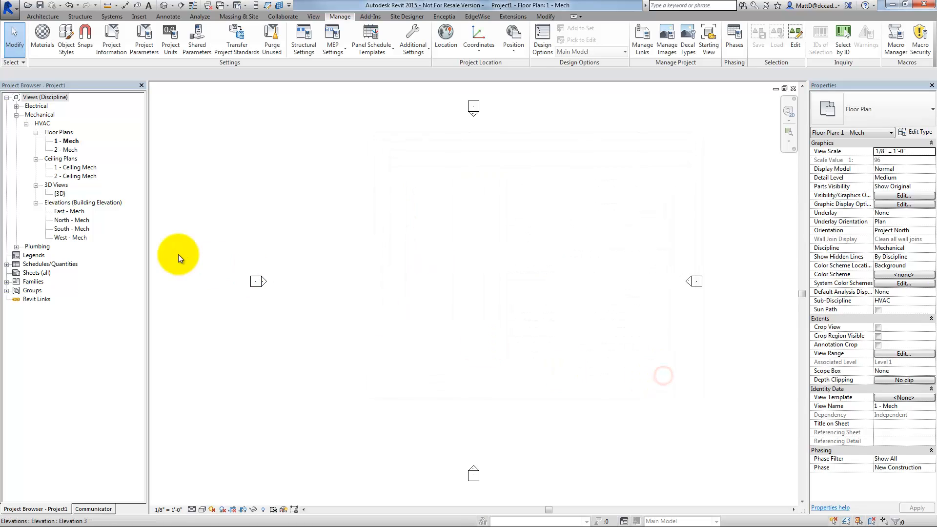
# - Expand Schedules/Quantities and open the View List schedule
pyautogui.click(44, 97)
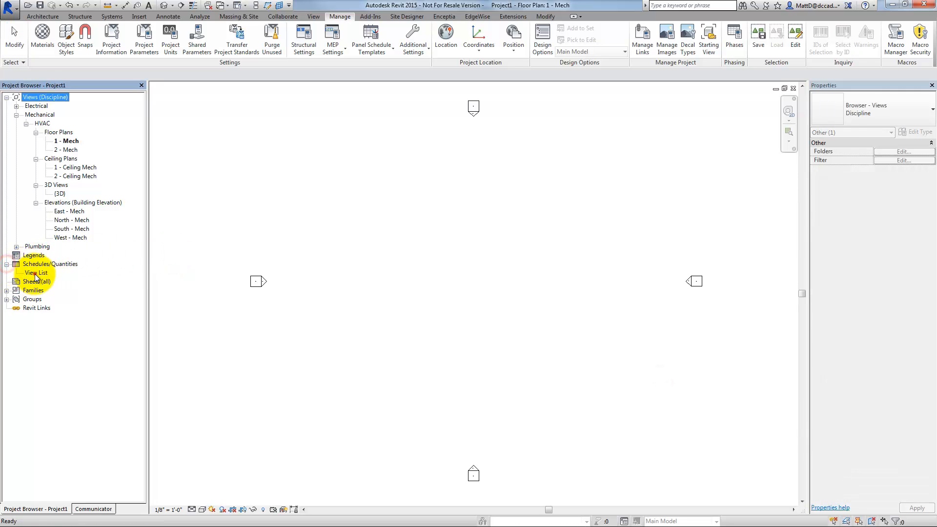
pyautogui.doubleClick(37, 272)
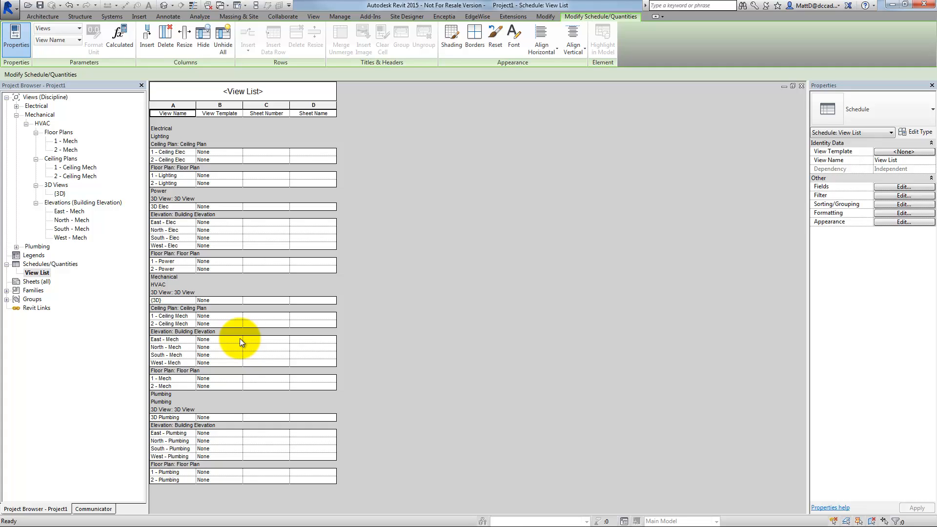
pyautogui.moveTo(229, 335)
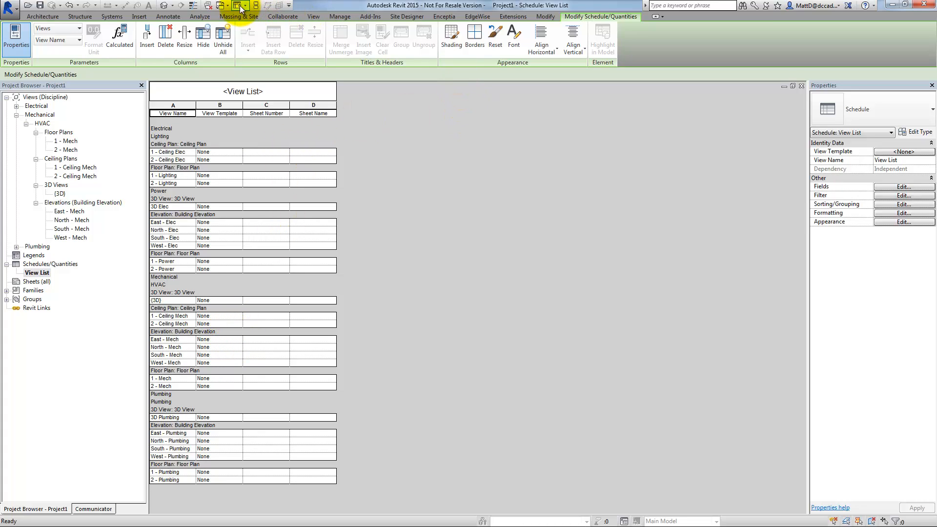
# - Switch from Project1 to the Example MEP Template.rte window's 1 - Mech floor plan
pyautogui.click(238, 6)
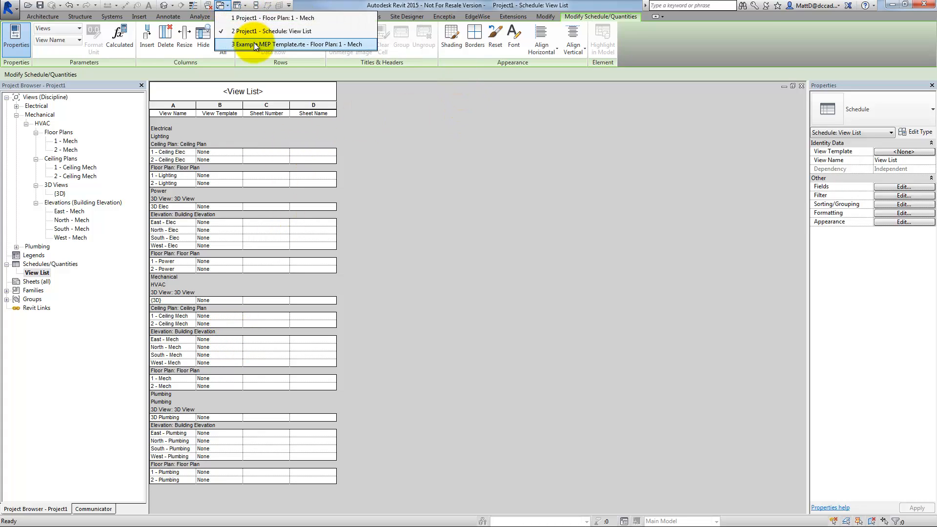
pyautogui.click(297, 44)
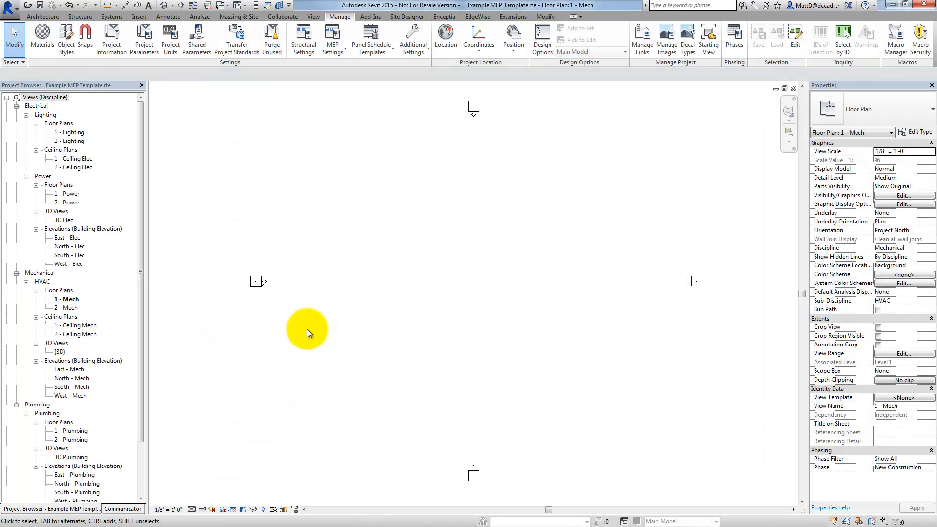
pyautogui.moveTo(350, 24)
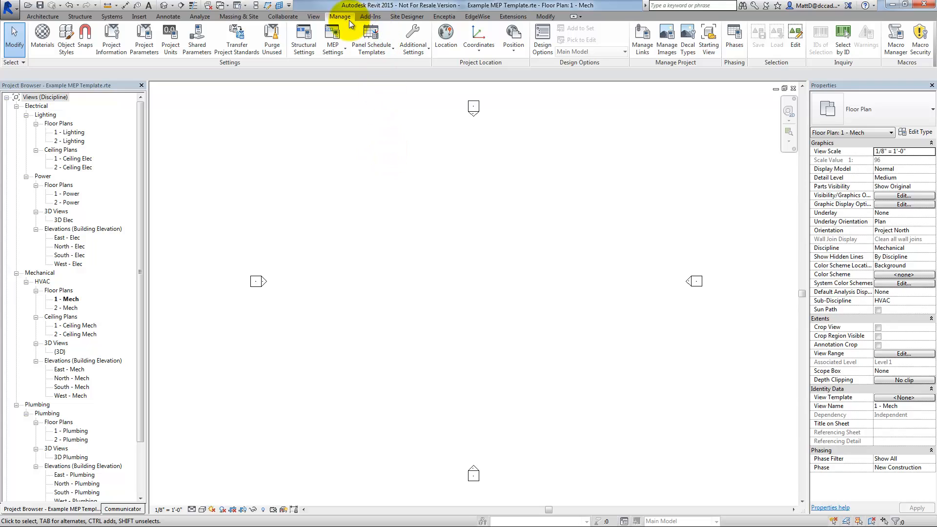
pyautogui.moveTo(303, 36)
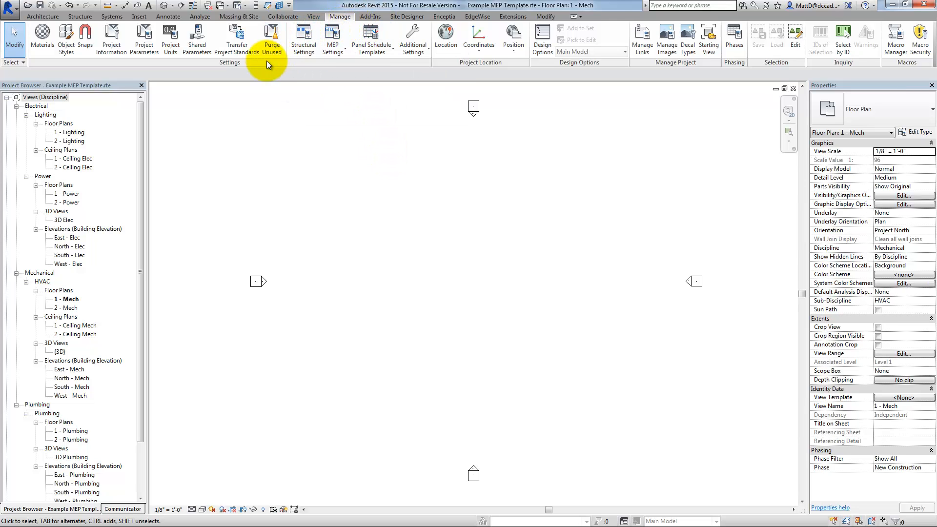
pyautogui.moveTo(301, 72)
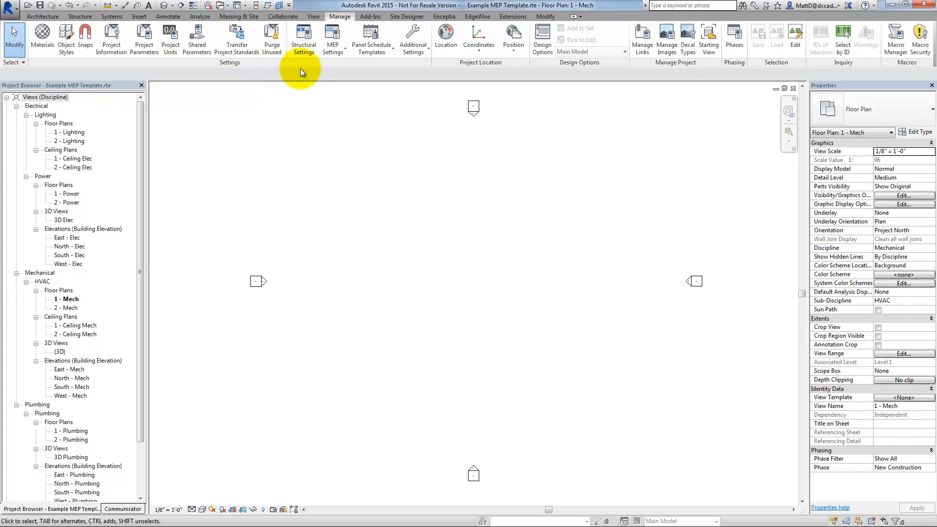
pyautogui.moveTo(237, 36)
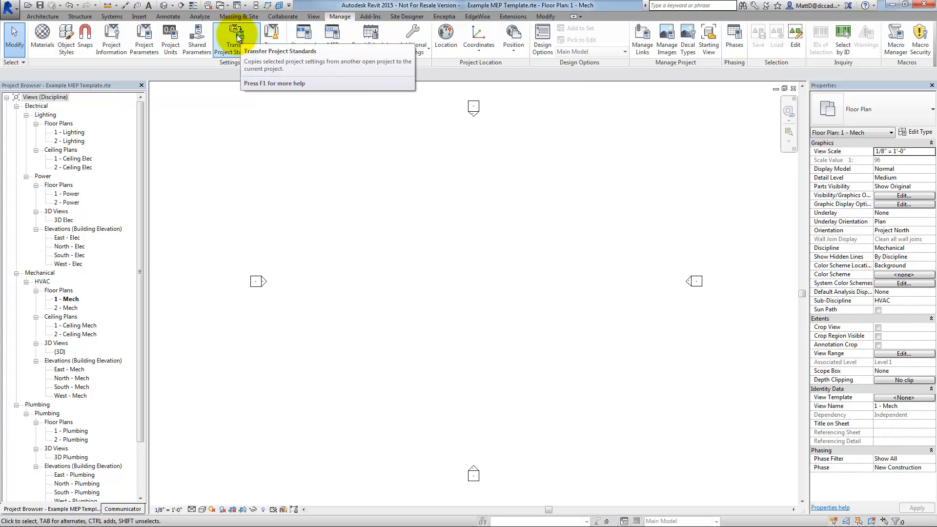
pyautogui.moveTo(300, 193)
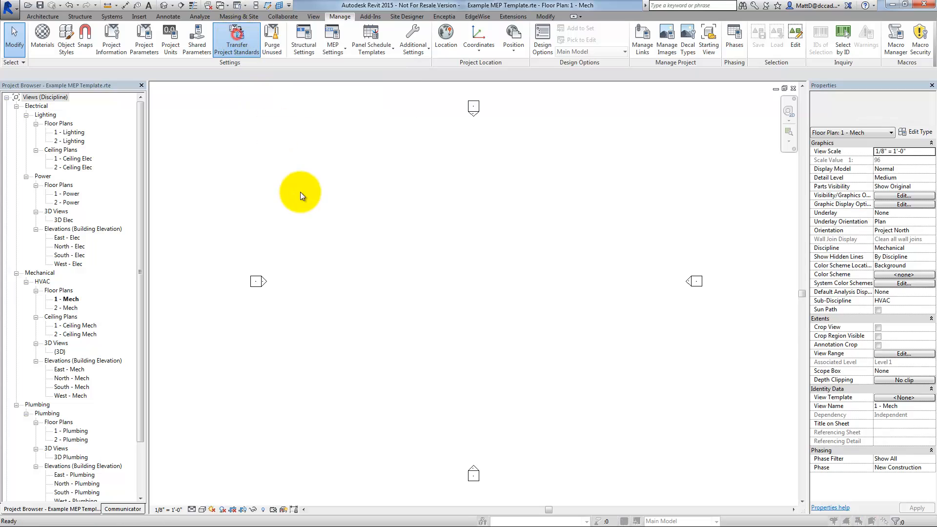
# - Transfer only Duct Sizes from Project1 via Transfer Project Standards, choosing Overwrite for existing types
pyautogui.click(236, 36)
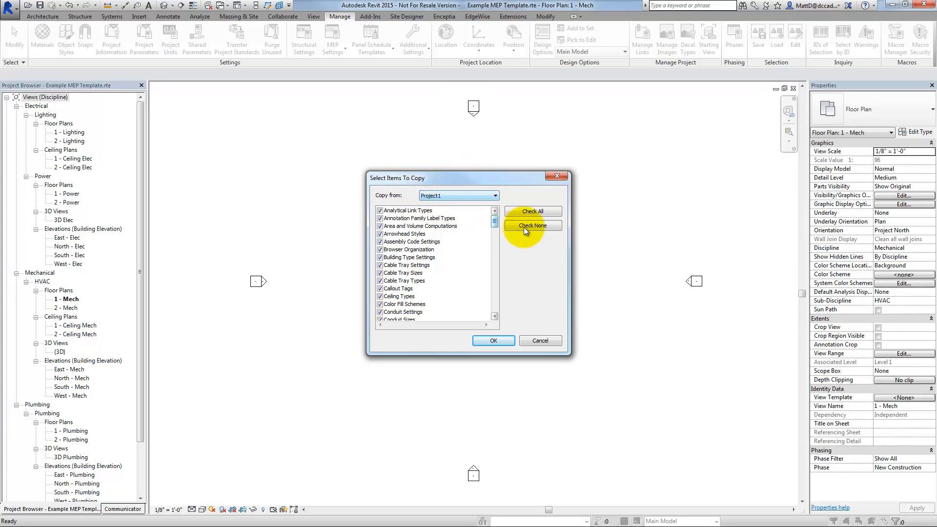
pyautogui.click(532, 226)
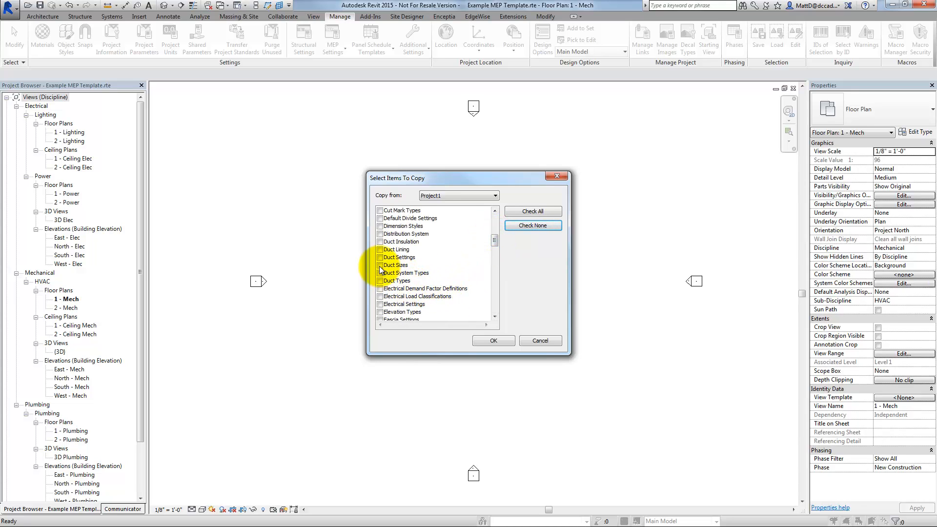
pyautogui.click(380, 264)
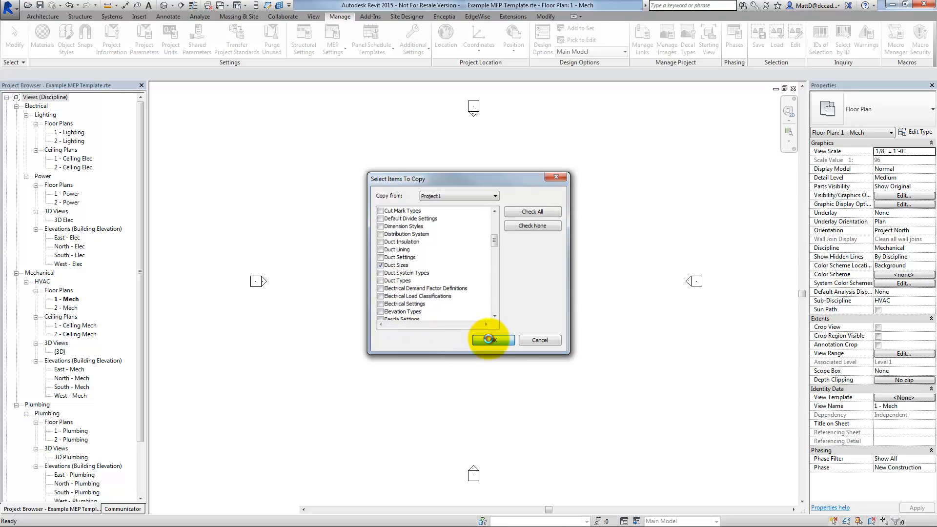
pyautogui.click(491, 340)
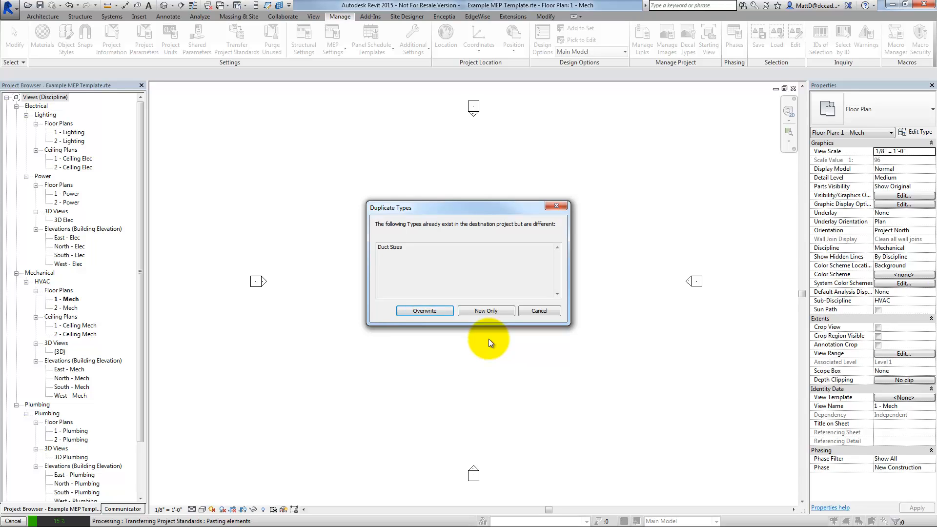
pyautogui.moveTo(489, 327)
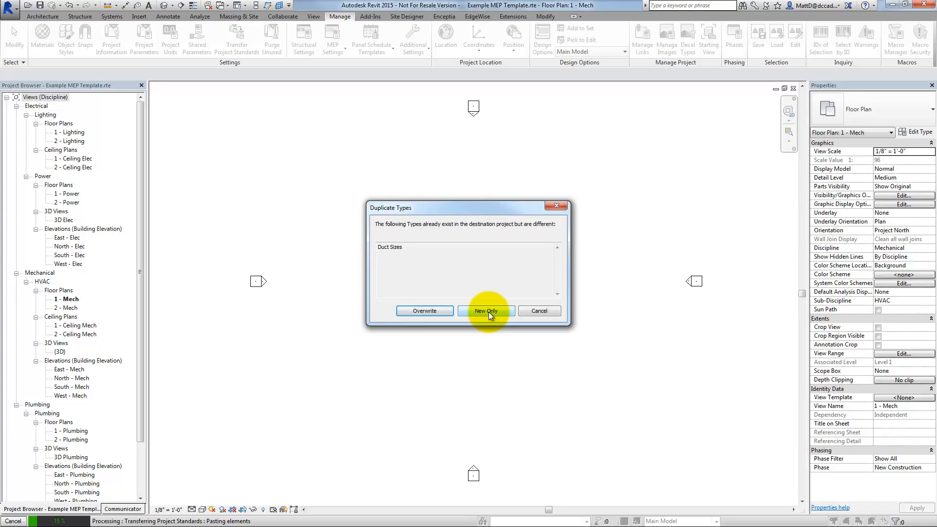
pyautogui.moveTo(425, 310)
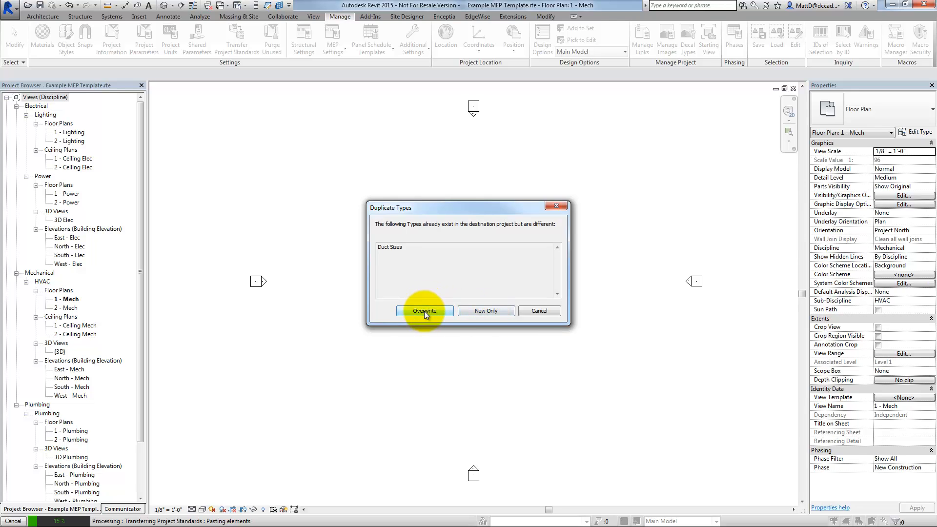
pyautogui.click(424, 310)
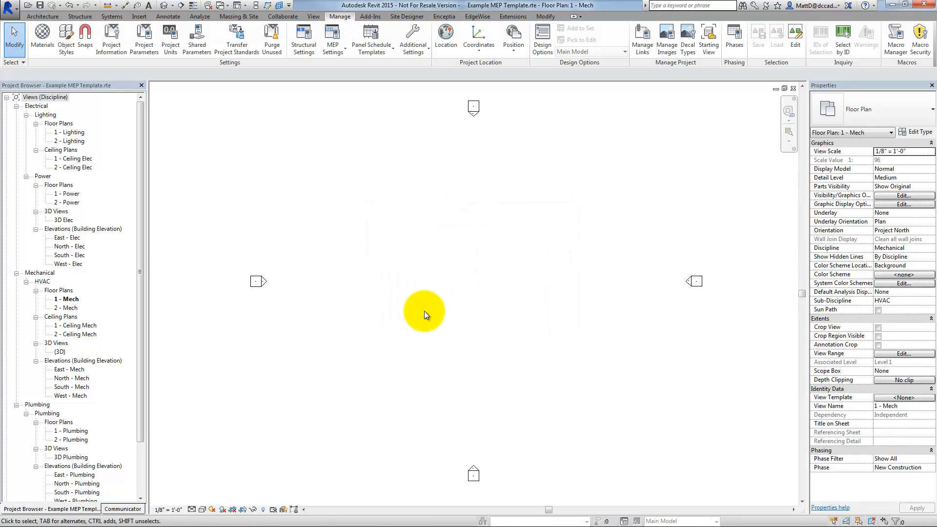
pyautogui.moveTo(407, 17)
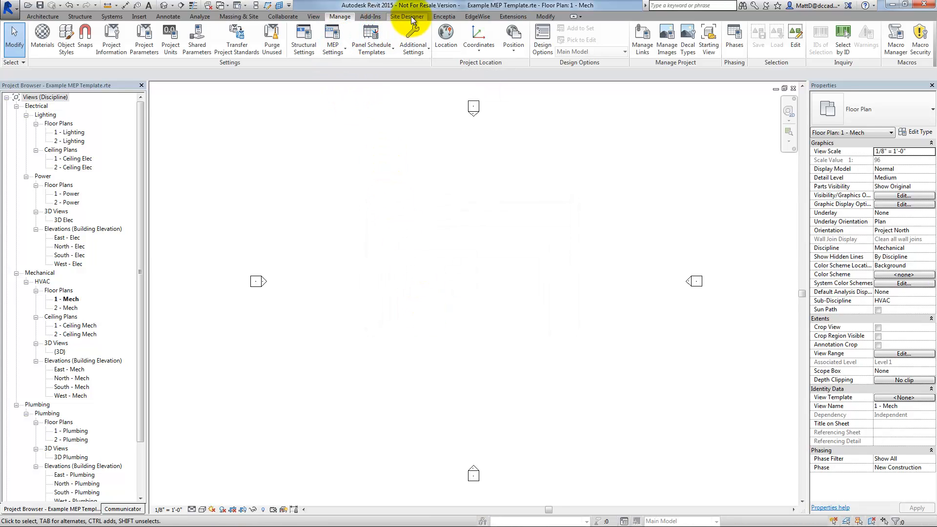
# - Check the rectangular and round duct size lists in Mechanical Settings and accept them with OK
pyautogui.click(332, 39)
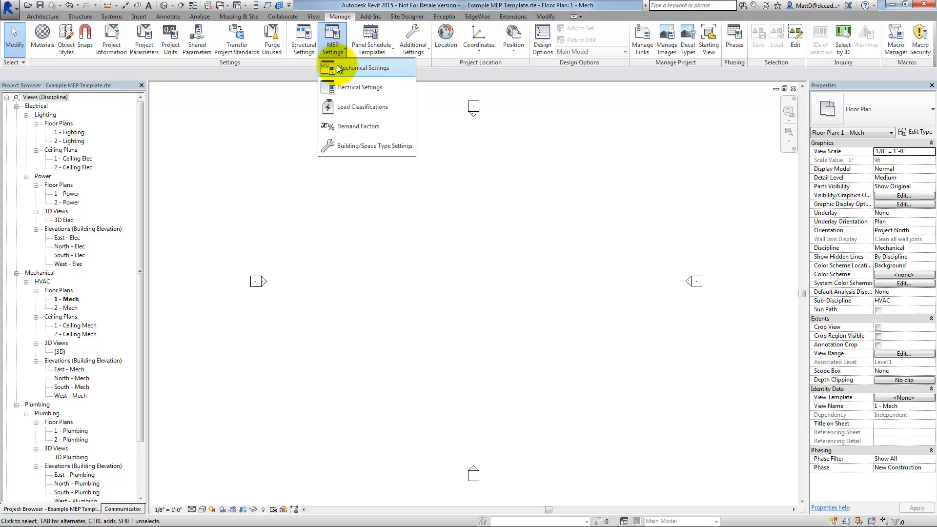
pyautogui.click(359, 67)
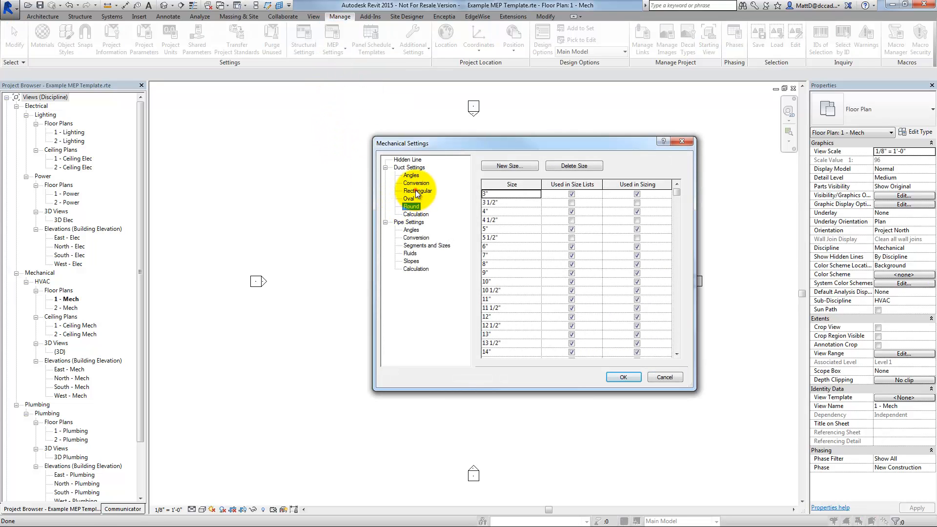
pyautogui.click(417, 190)
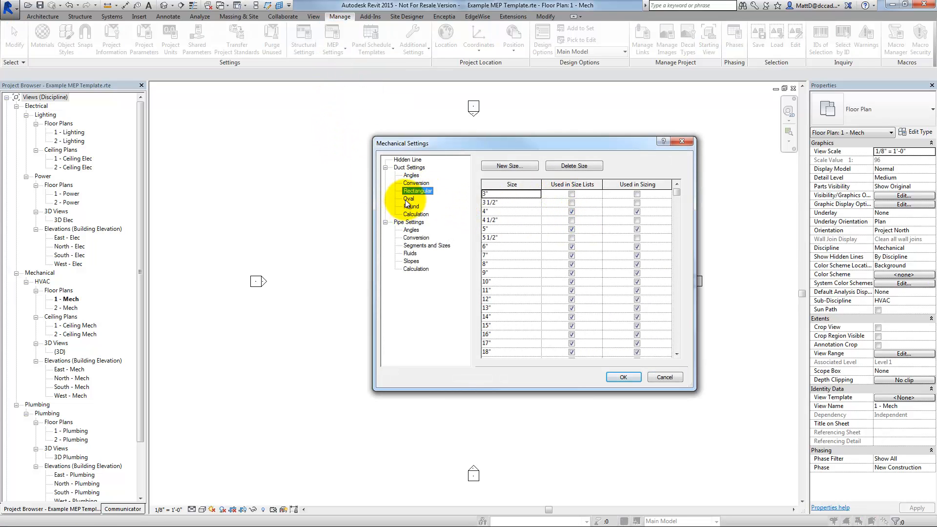
pyautogui.click(411, 206)
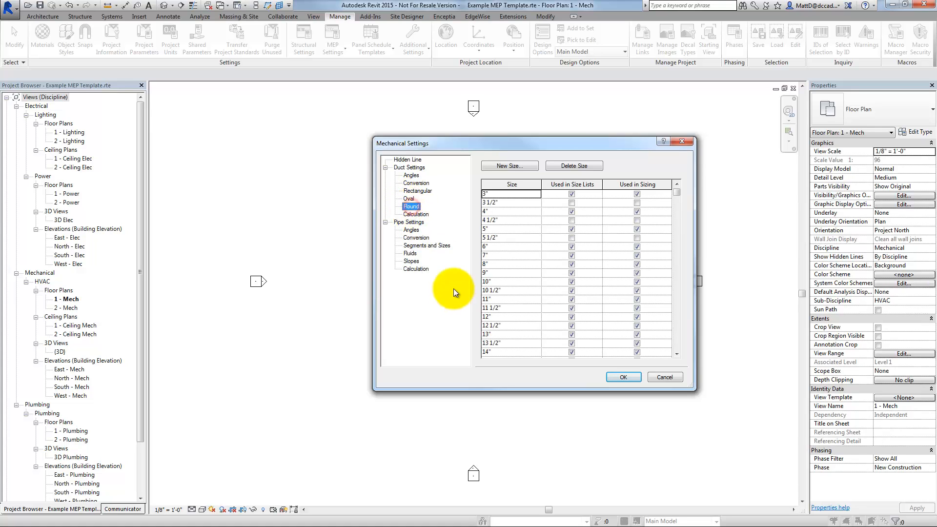
pyautogui.click(664, 377)
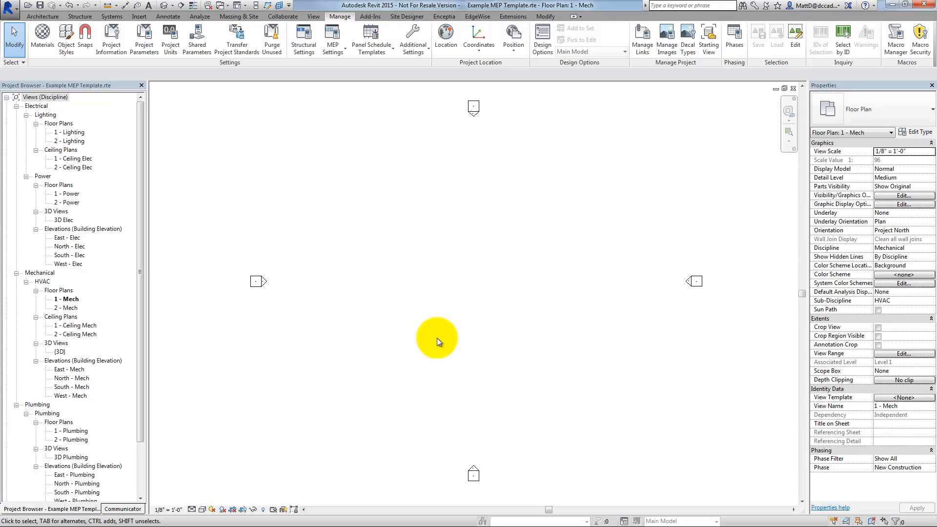
pyautogui.moveTo(441, 240)
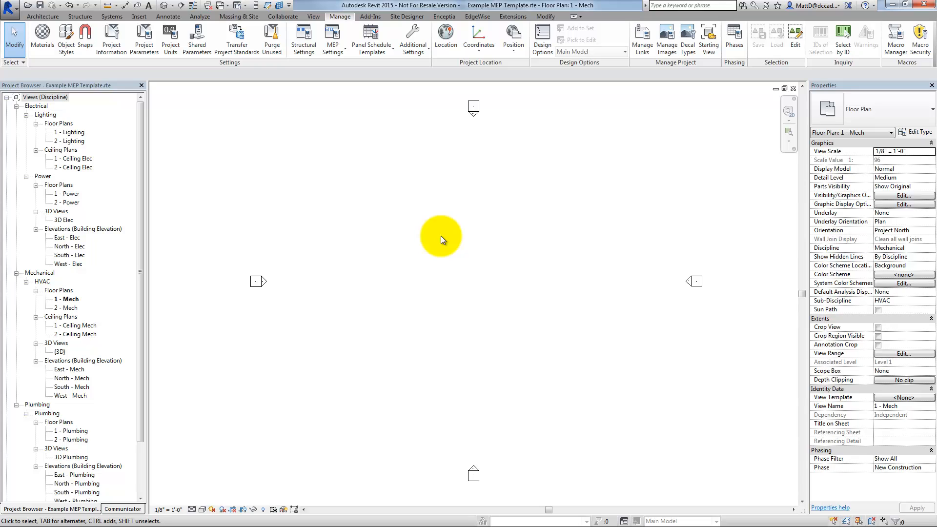
pyautogui.moveTo(436, 236)
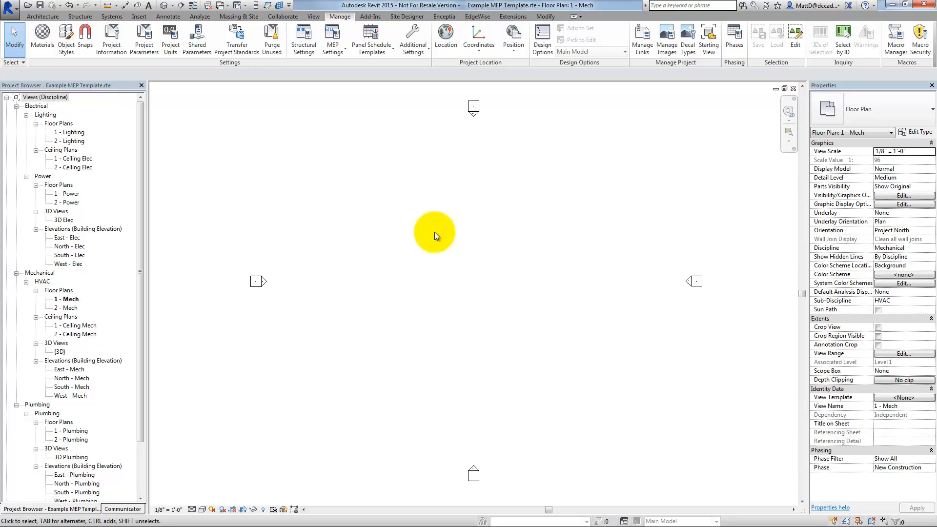
pyautogui.moveTo(225, 129)
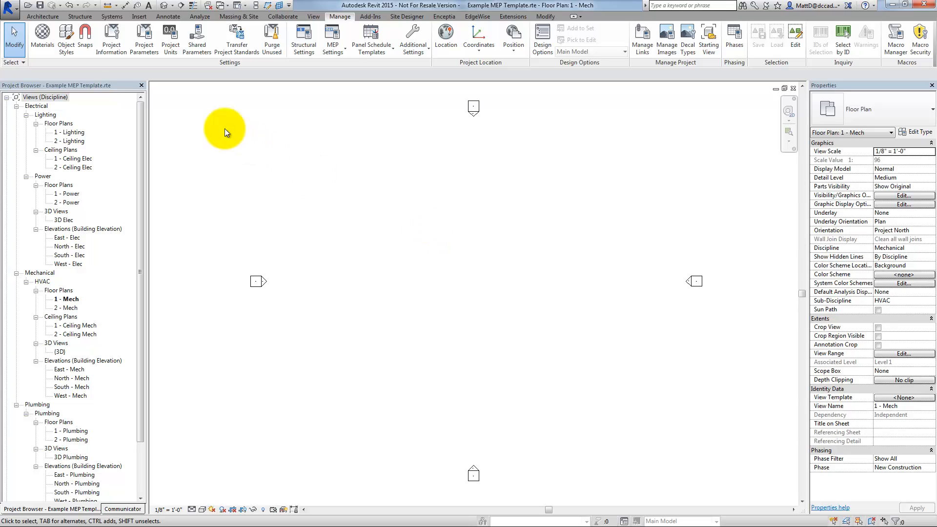
# - Show the Insert from File options, including Insert Views from File, on the Insert ribbon
pyautogui.click(138, 17)
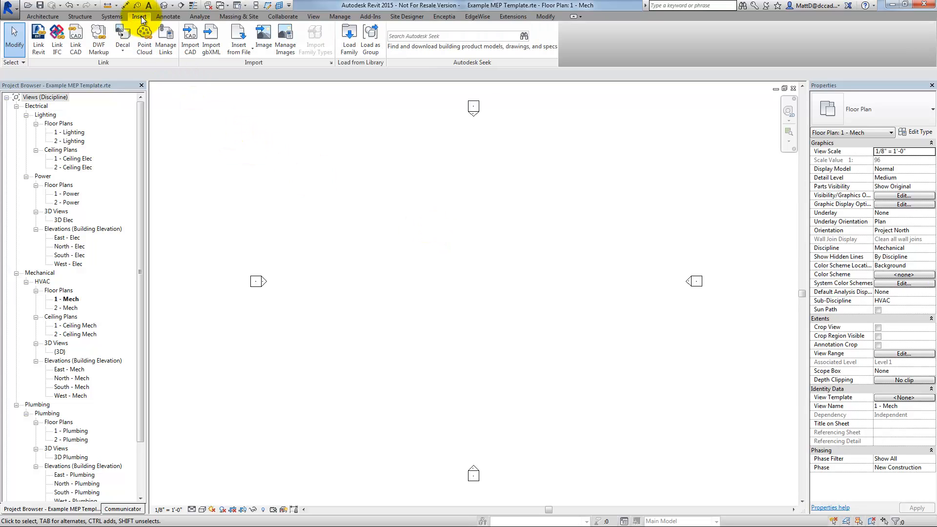
pyautogui.click(238, 39)
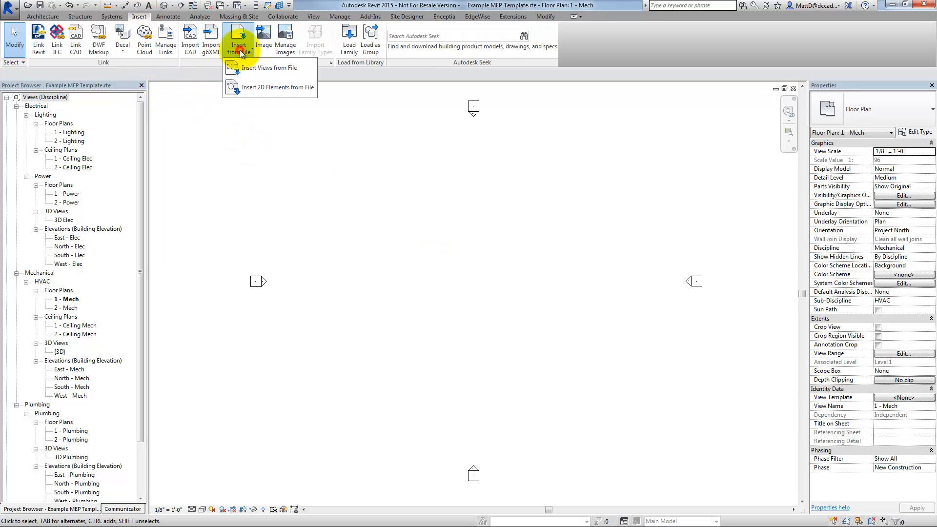
pyautogui.moveTo(269, 67)
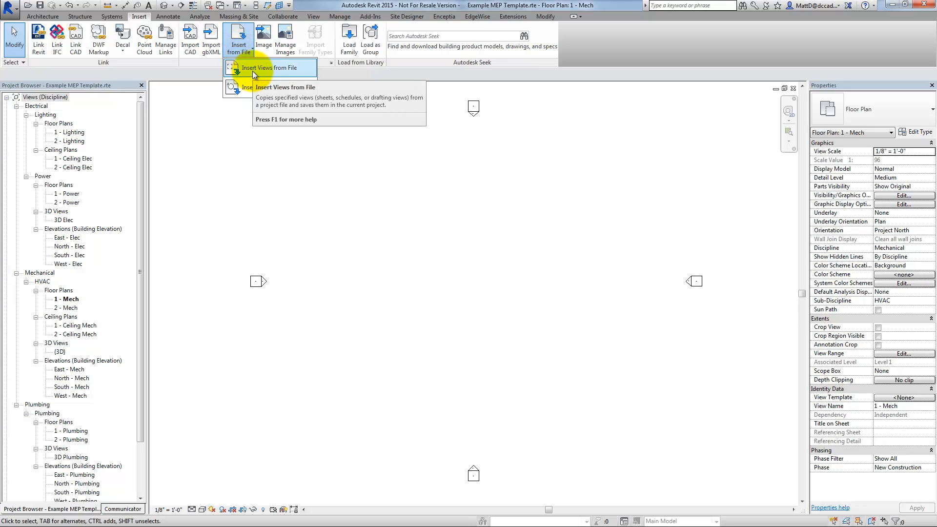
pyautogui.moveTo(271, 68)
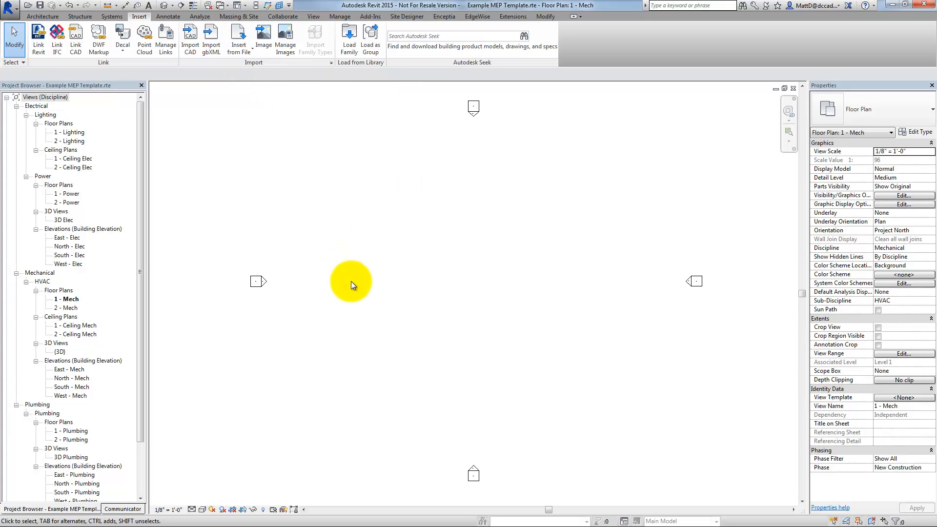
pyautogui.moveTo(245, 9)
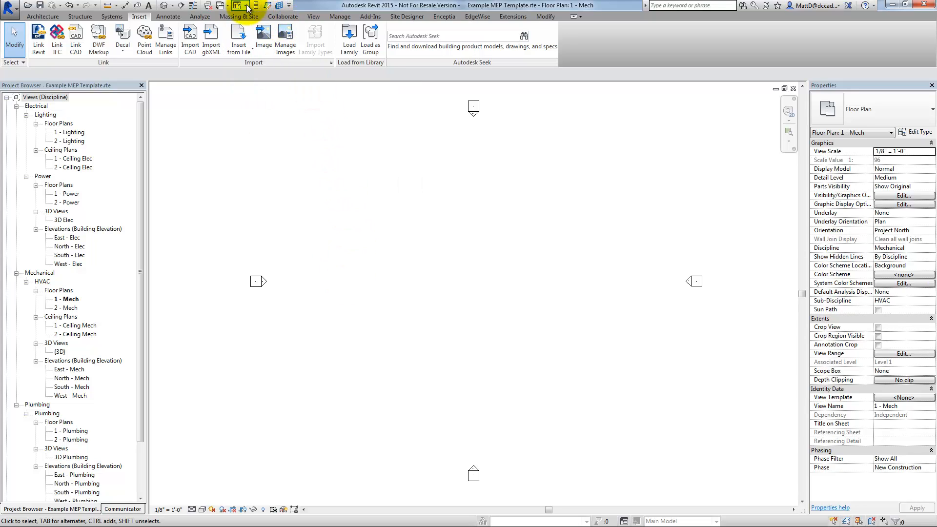
# - Switch to untitled Project1 and save it as Sample Project in the Revit Templates folder
pyautogui.click(243, 6)
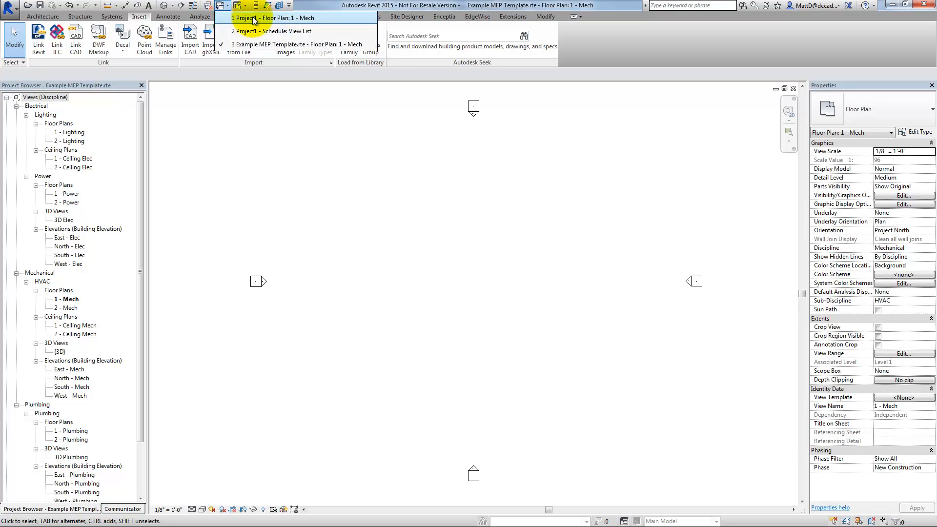
pyautogui.click(276, 17)
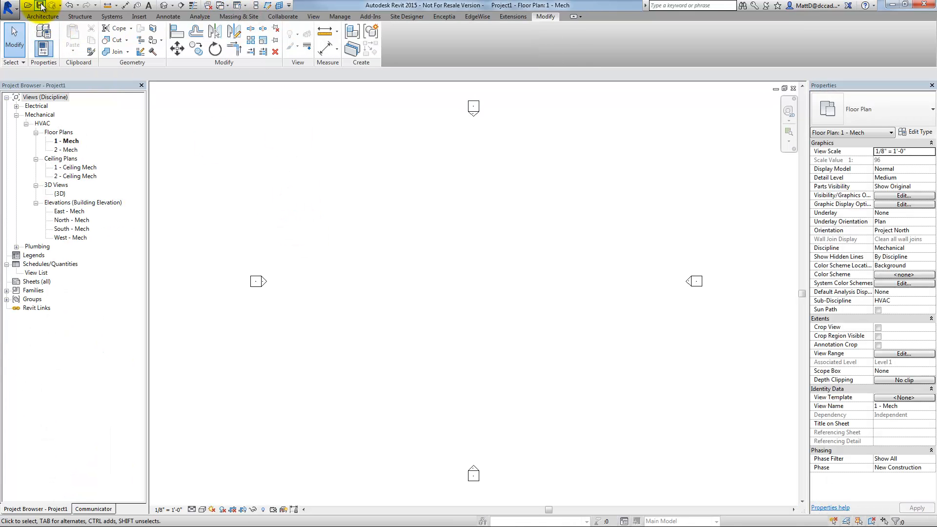
pyautogui.click(41, 6)
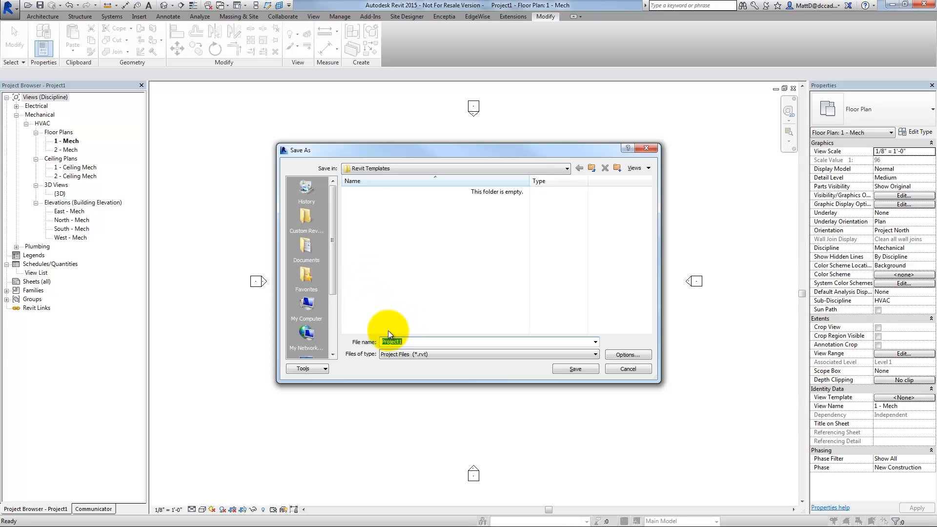
pyautogui.write('Sample P')
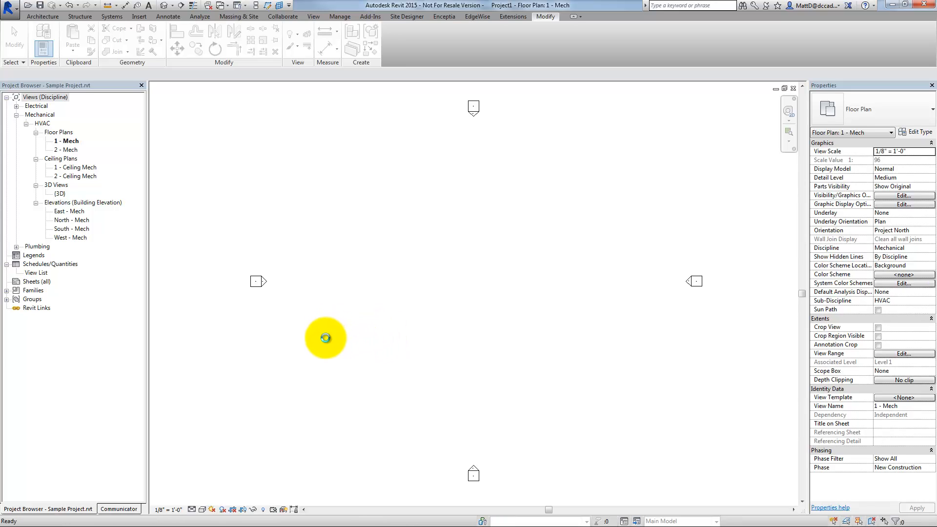
pyautogui.click(229, 5)
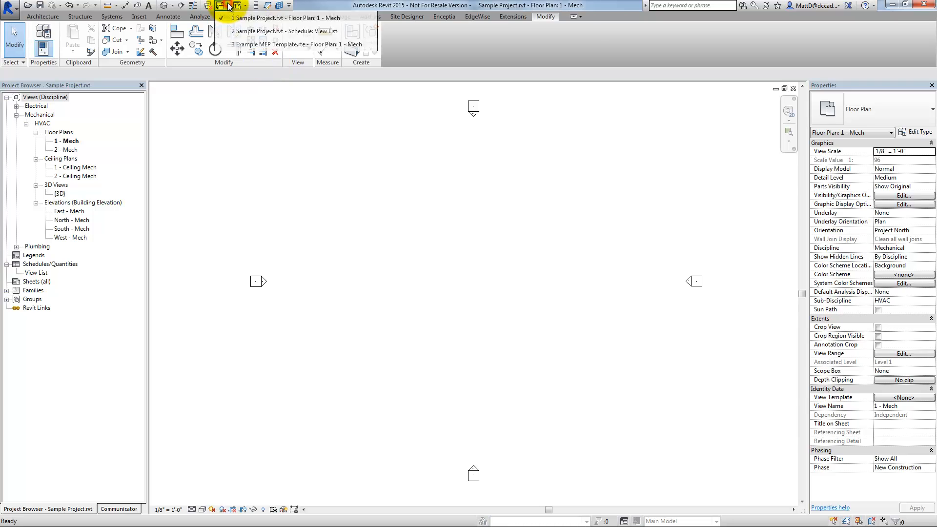
# - From the MEP template, start Insert Views from File and choose Video Productions > Revit Templates > Sample Project.rvt
pyautogui.click(292, 44)
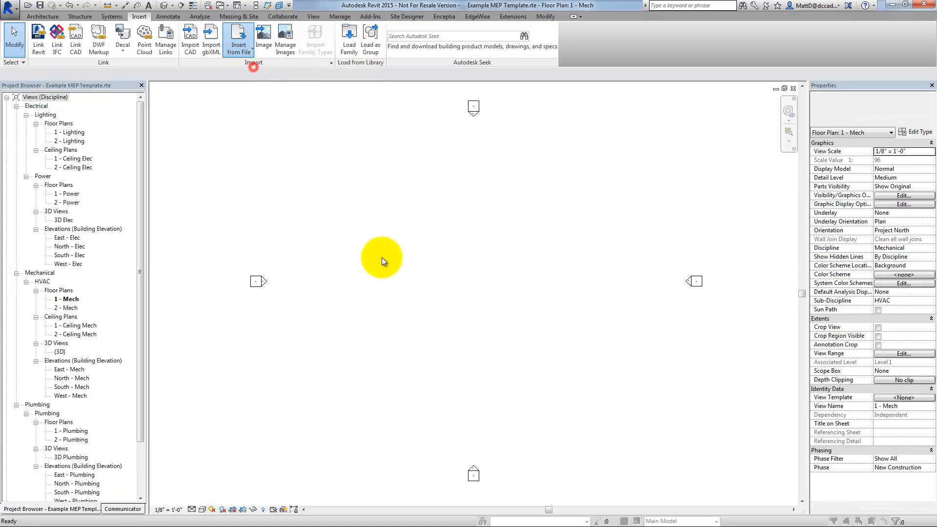
pyautogui.click(238, 37)
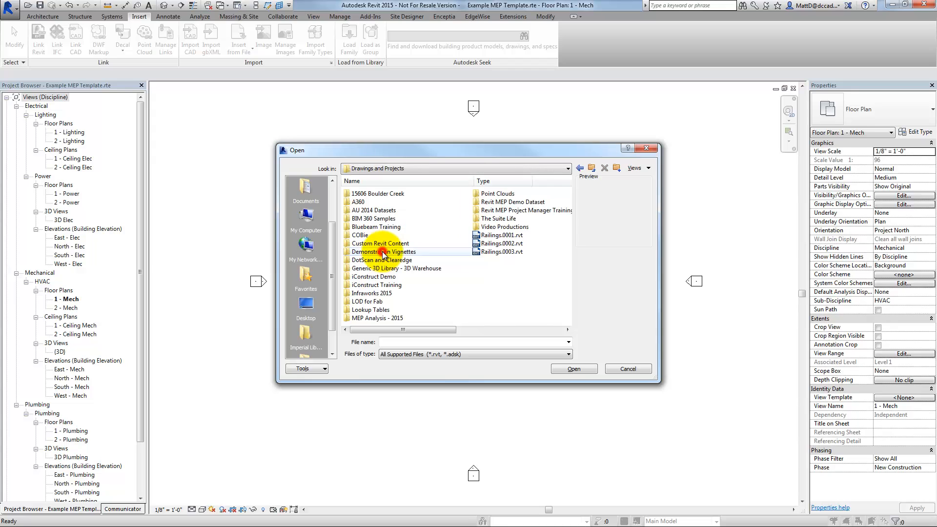
pyautogui.doubleClick(505, 226)
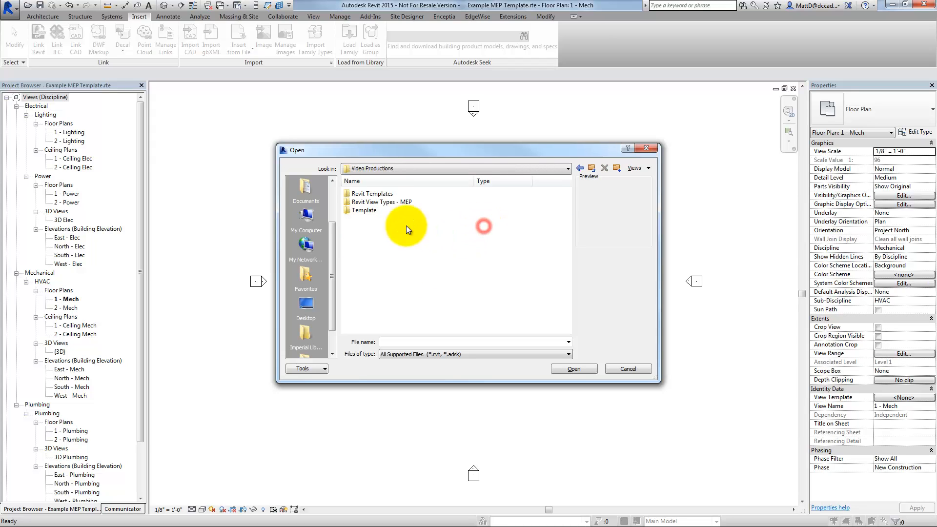
pyautogui.doubleClick(372, 193)
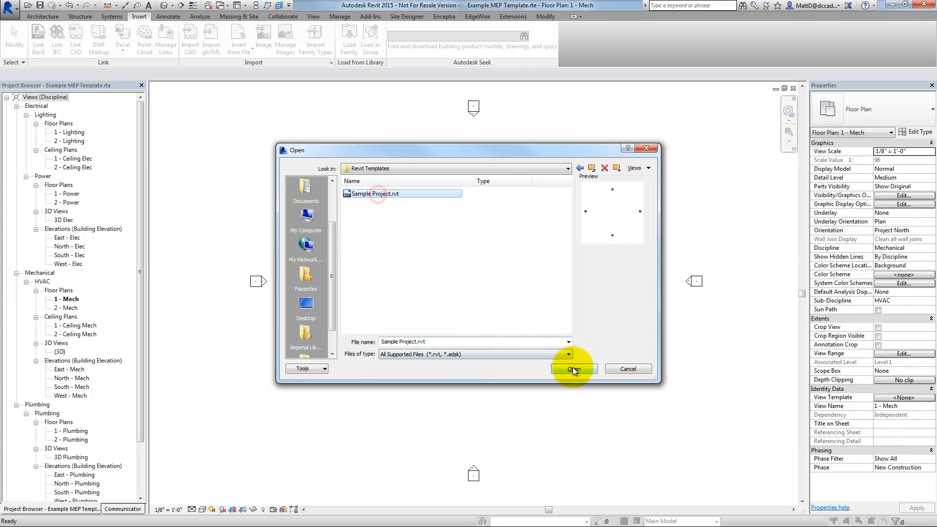
pyautogui.click(573, 369)
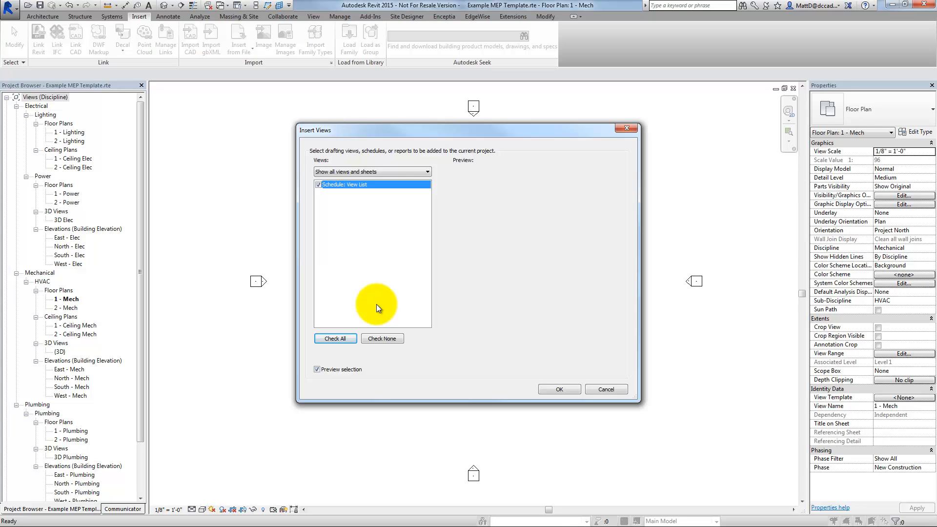
pyautogui.moveTo(310, 298)
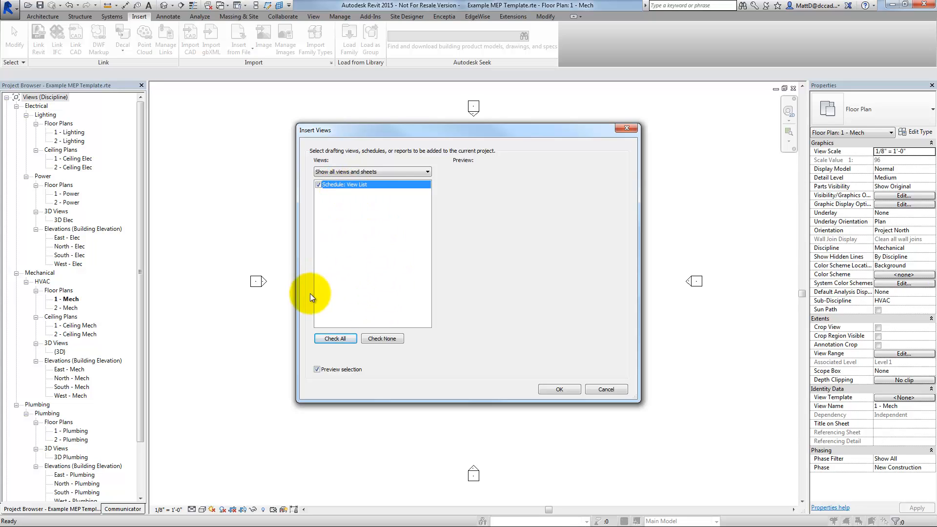
pyautogui.moveTo(558, 390)
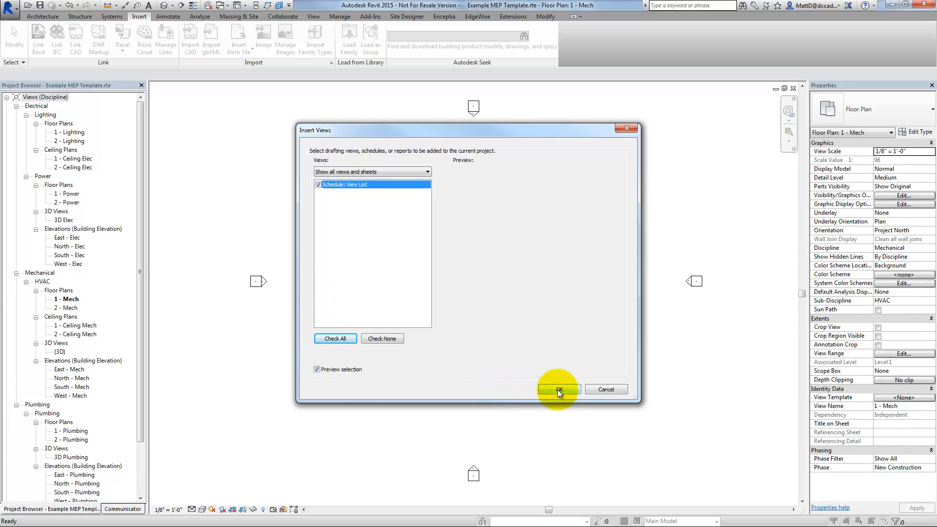
# - Insert the checked Schedule: View List from Sample Project into the template
pyautogui.click(557, 389)
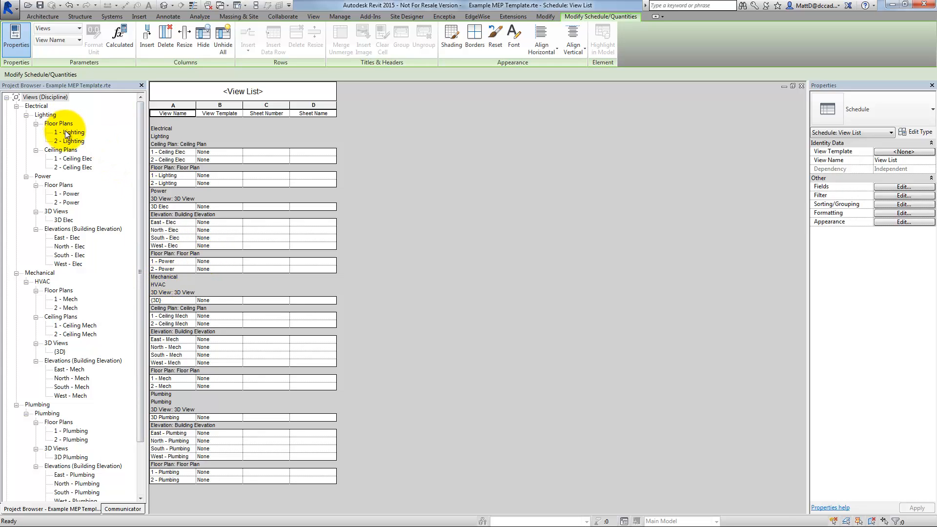
# - Return from the inserted View List schedule to the 1 - Mech floor plan via the Project Browser
pyautogui.doubleClick(65, 299)
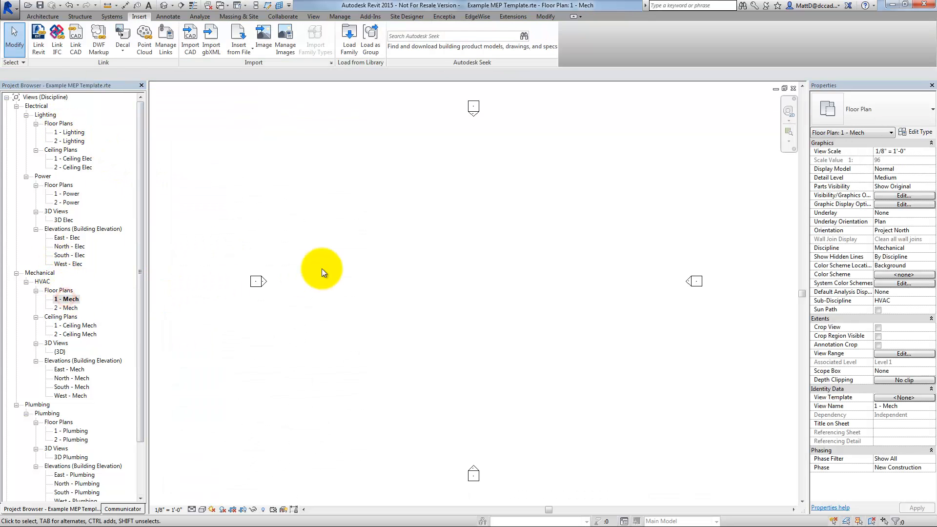
pyautogui.moveTo(383, 276)
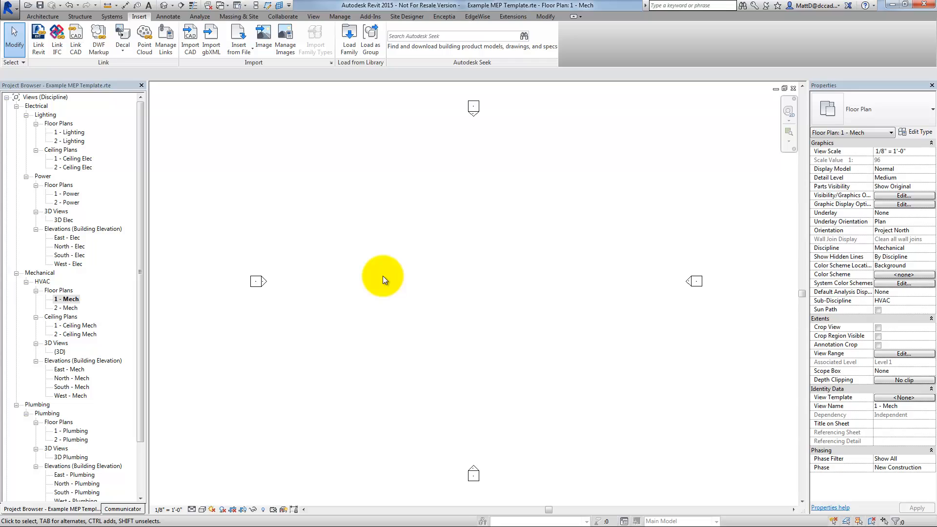